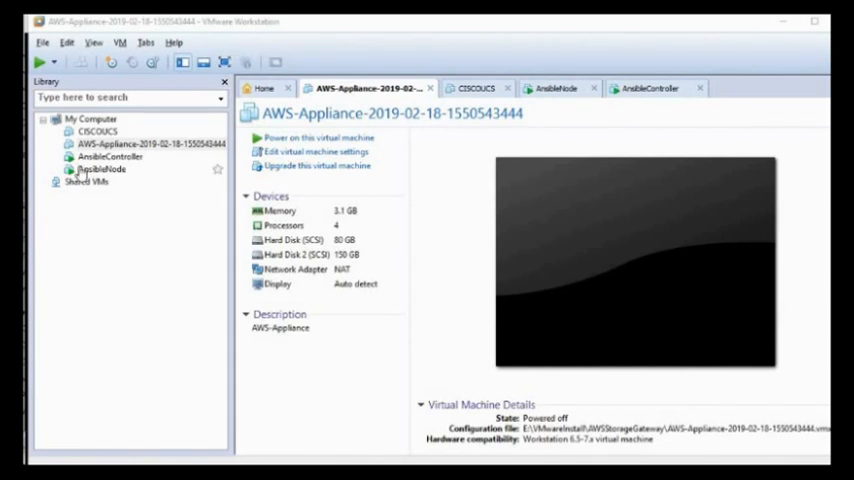
# Select the AnsibleNode virtual machine in the VMware Workstation library.
pyautogui.click(110, 157)
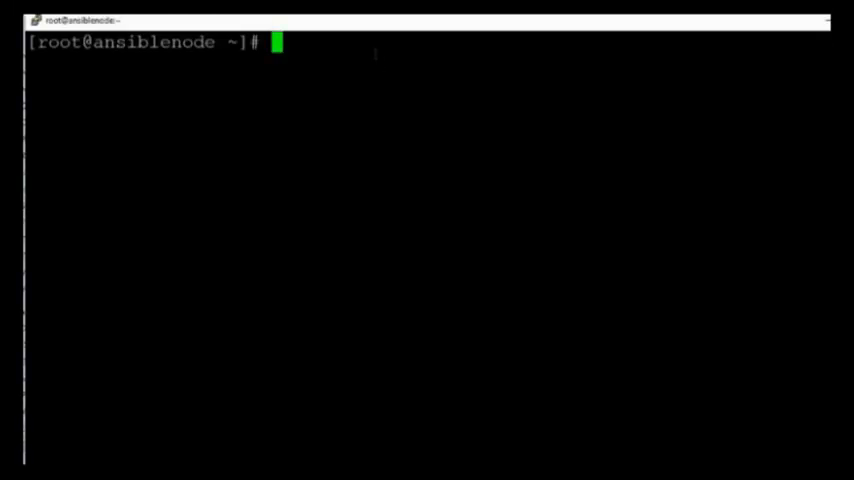
# Check the node's hostname and 192.168.144.130 address with hostname and ifconfig, then focus Ansiblehost.
pyautogui.write('ho')
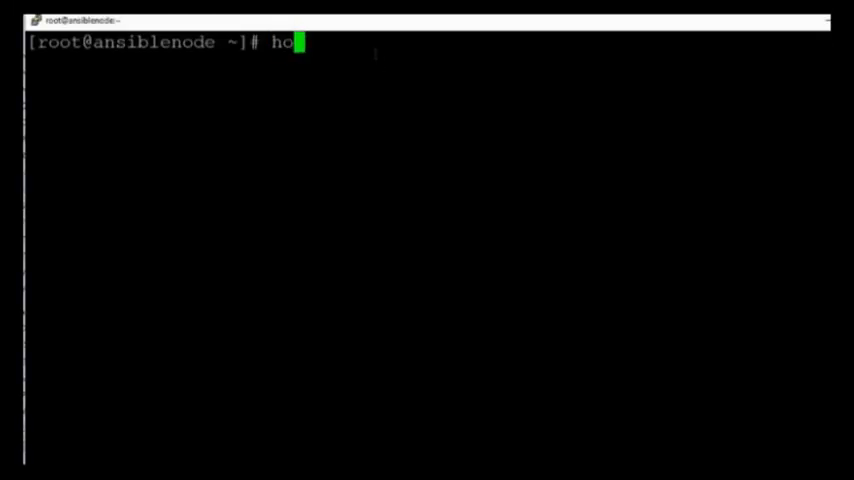
pyautogui.press('Return')
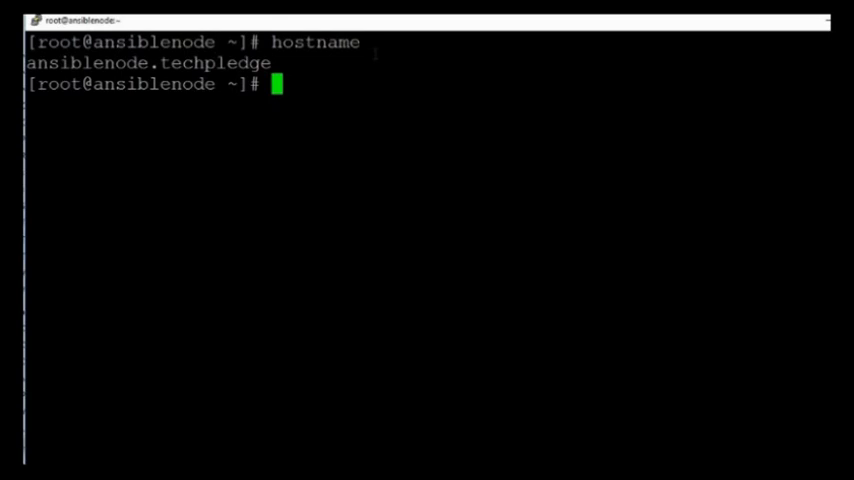
pyautogui.write('i')
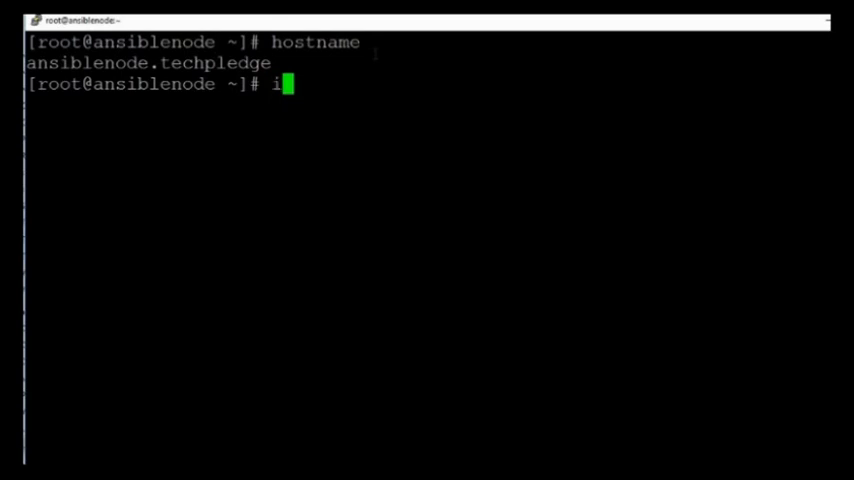
pyautogui.write('fconf')
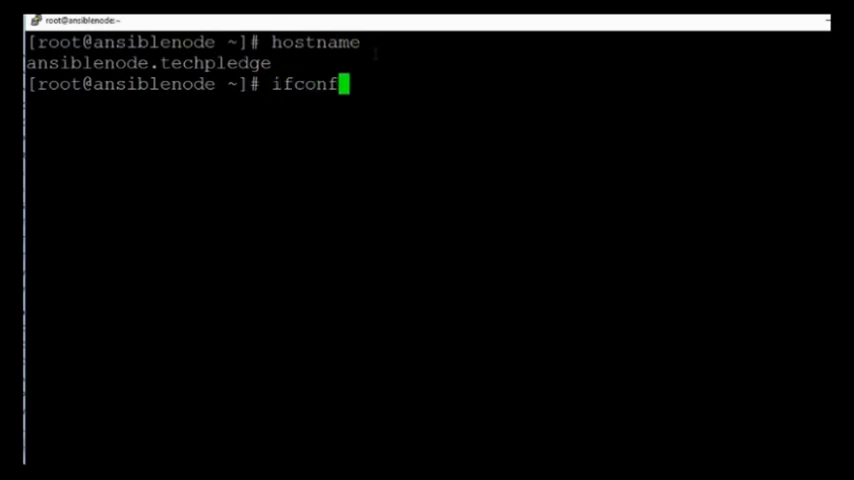
pyautogui.press('Return')
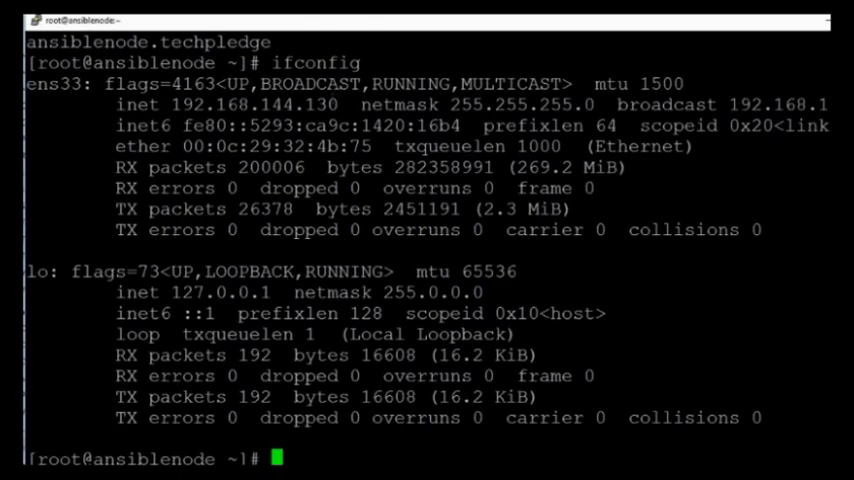
pyautogui.doubleClick(253, 104)
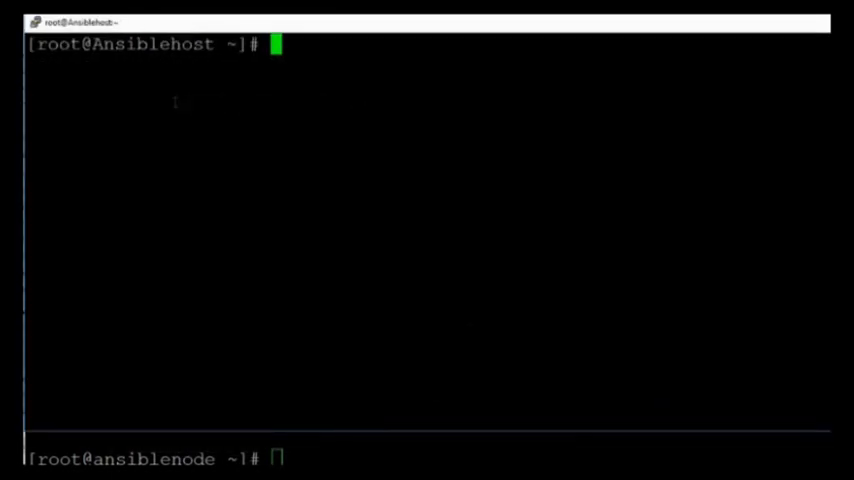
# Run hostname and ifconfig to confirm Ansiblehost.techpledge at 192.168.144.129, then clear.
pyautogui.write('hostna')
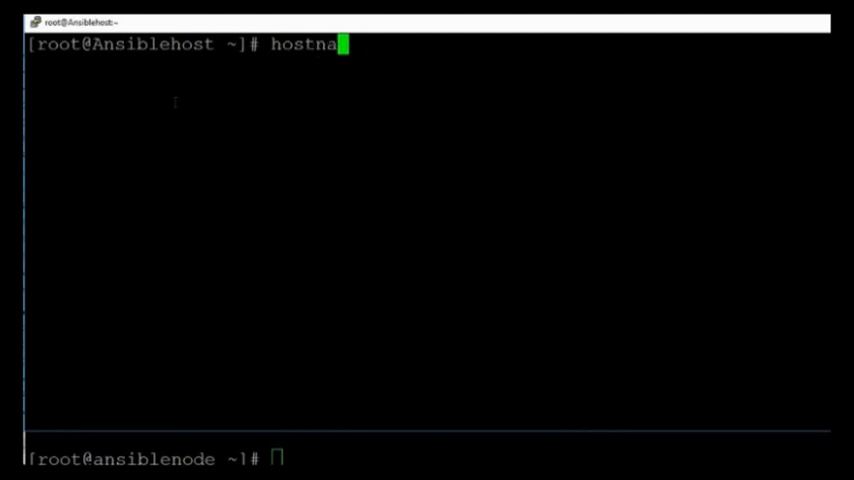
pyautogui.press('Return')
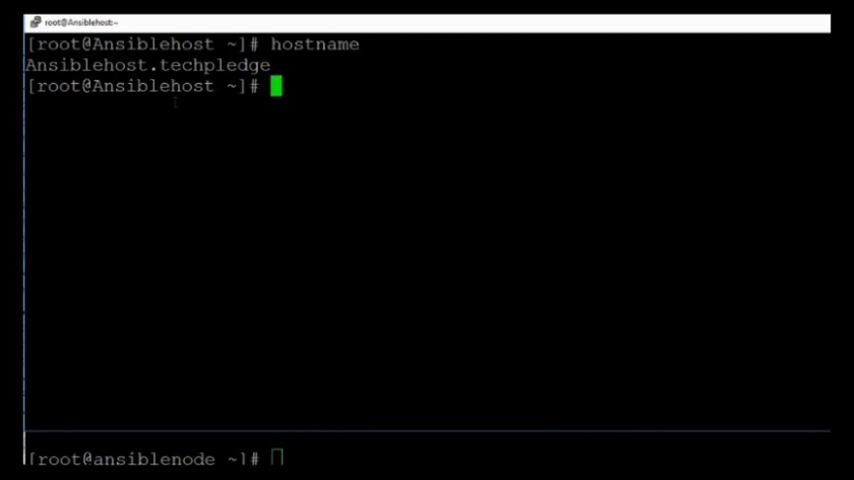
pyautogui.write('ifc')
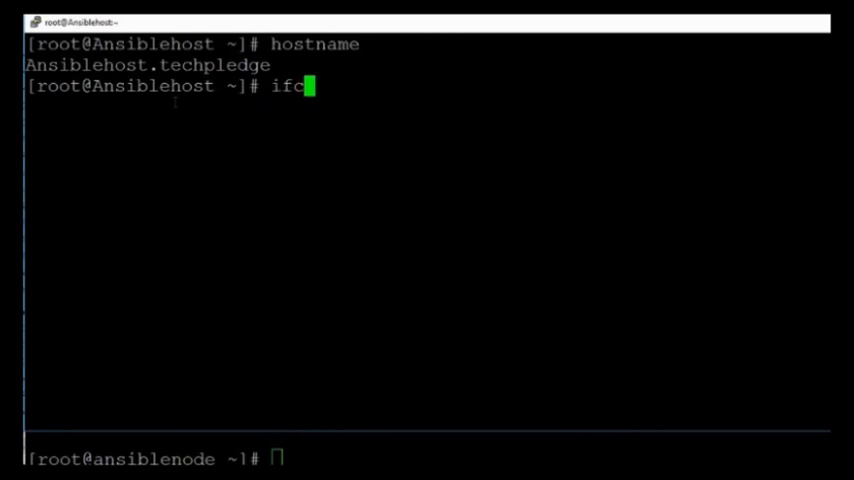
pyautogui.write('onfig')
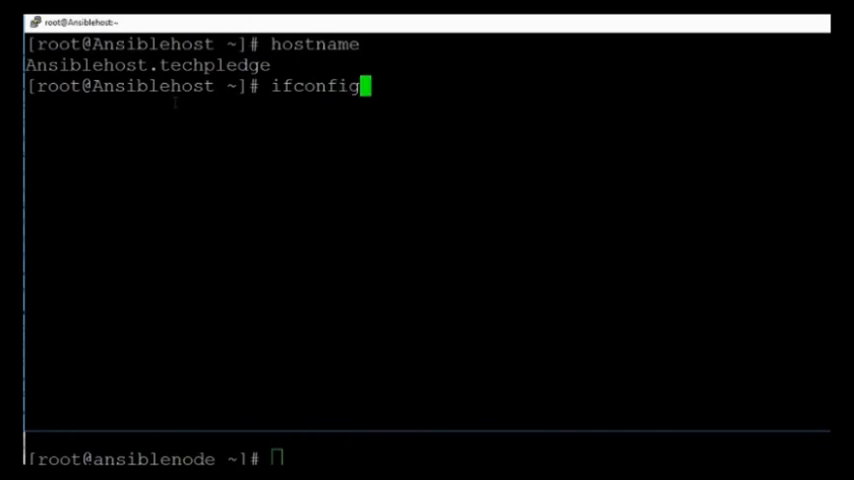
pyautogui.press('Return')
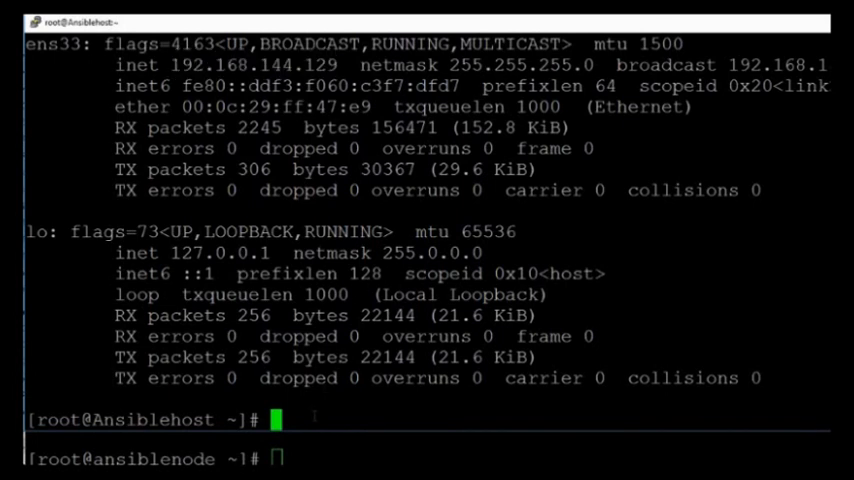
pyautogui.write('clear')
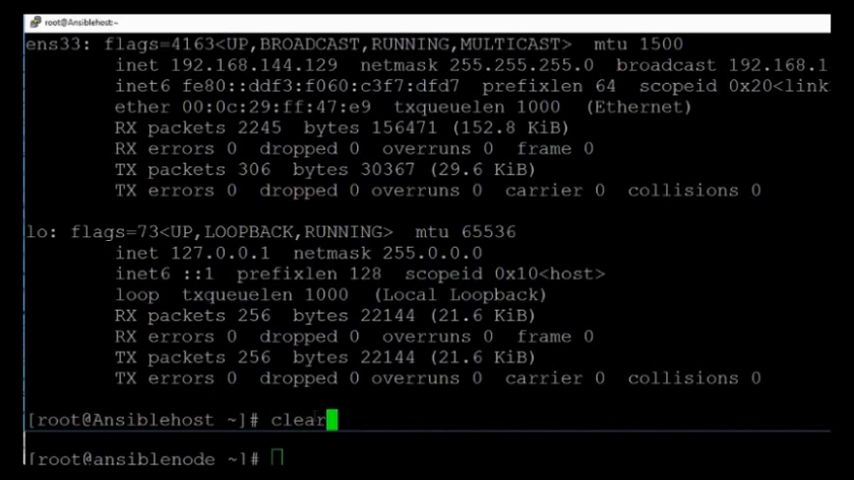
pyautogui.press('Return')
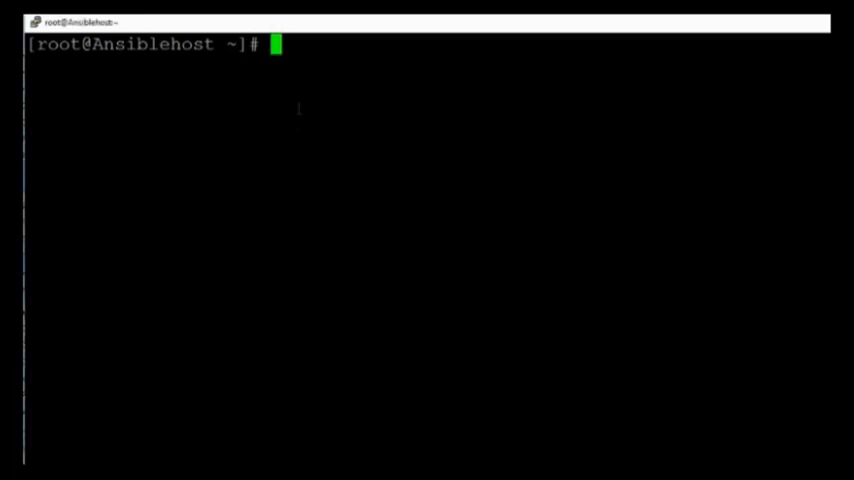
# Run yum -y update on Ansiblehost, which finds no packages to update.
pyautogui.write('yum')
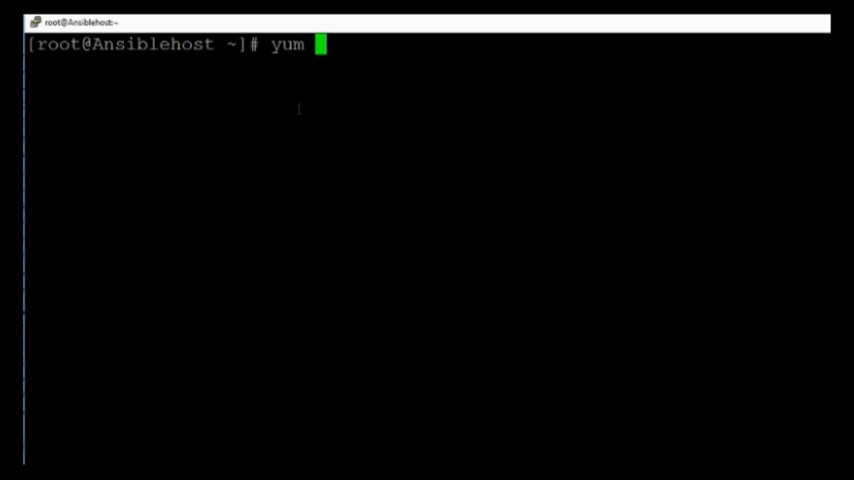
pyautogui.write('-y up')
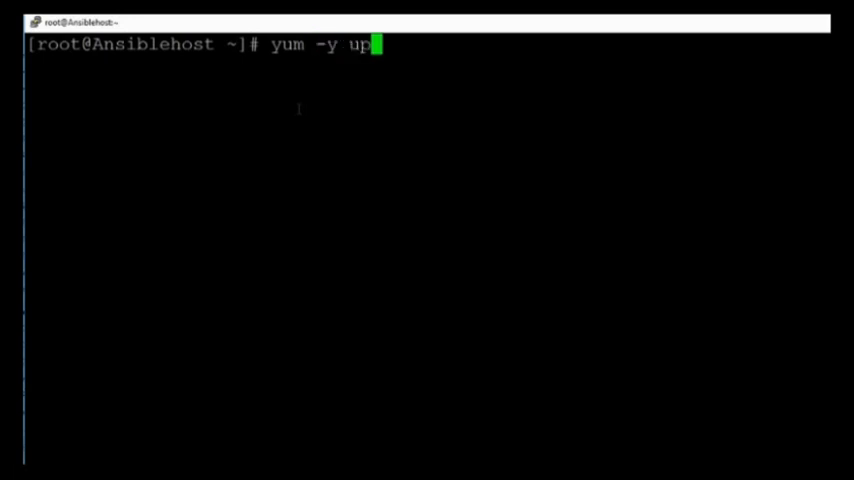
pyautogui.write('date')
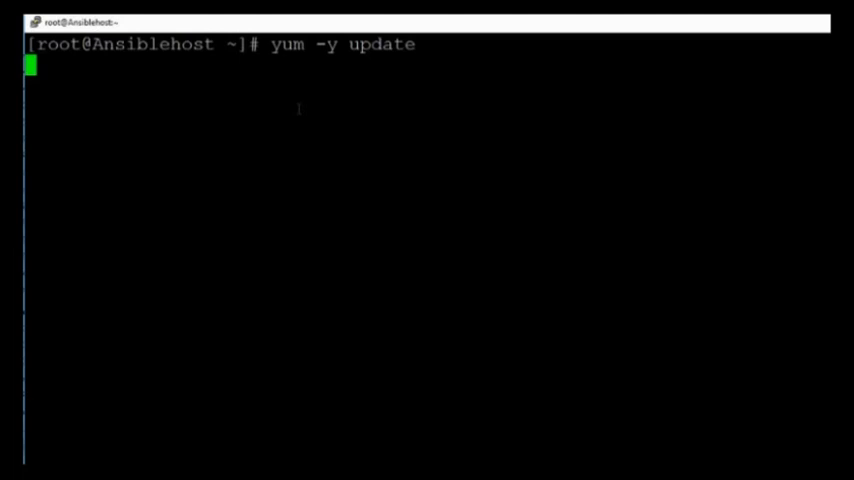
pyautogui.press('Return')
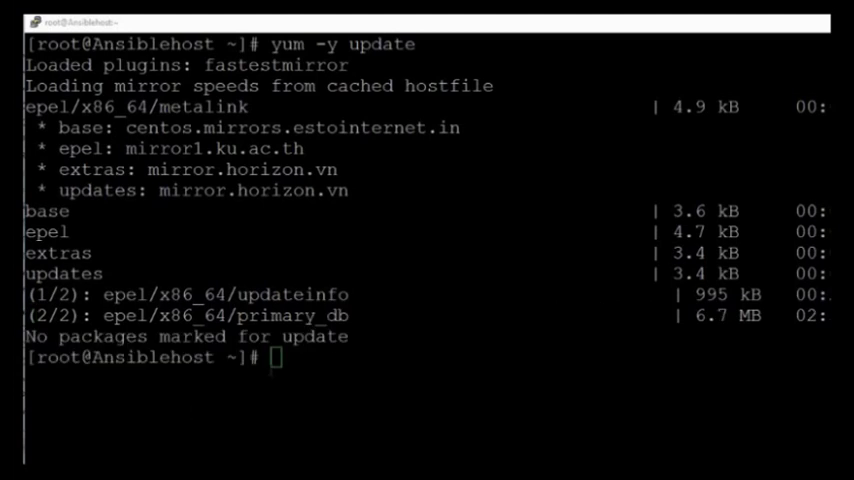
pyautogui.write('clear')
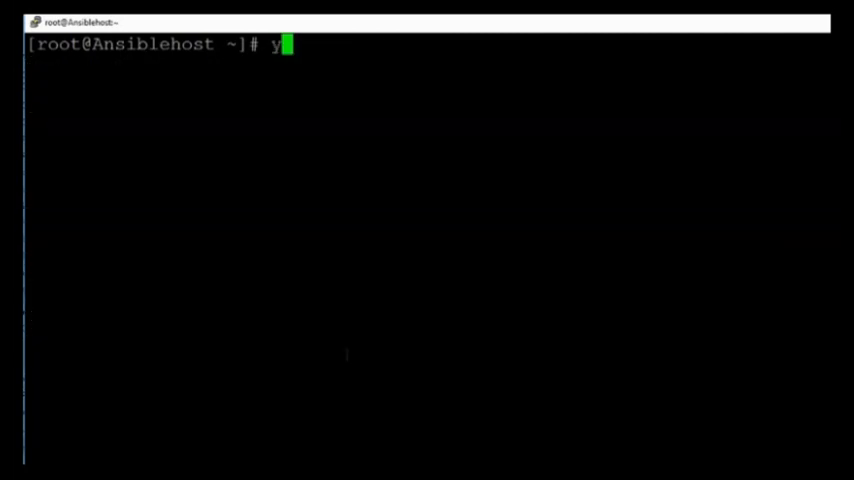
# Run yum -y install epel-release and highlight the 'already installed' message.
pyautogui.write('um -')
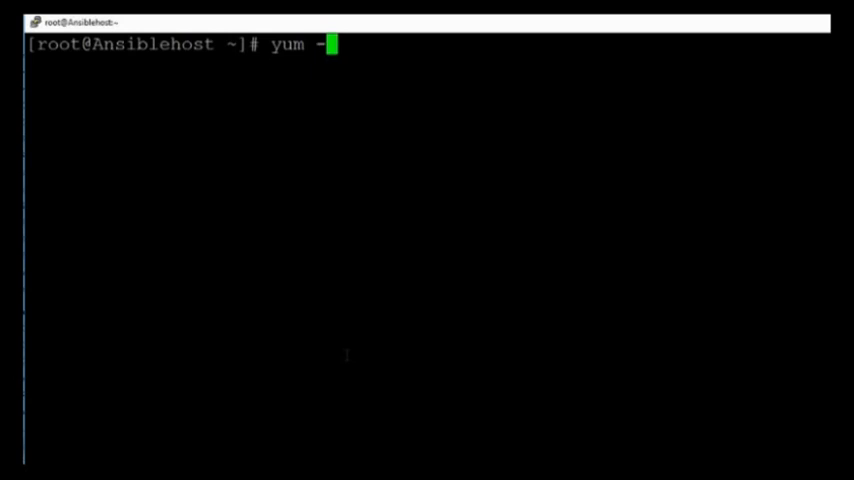
pyautogui.write('y')
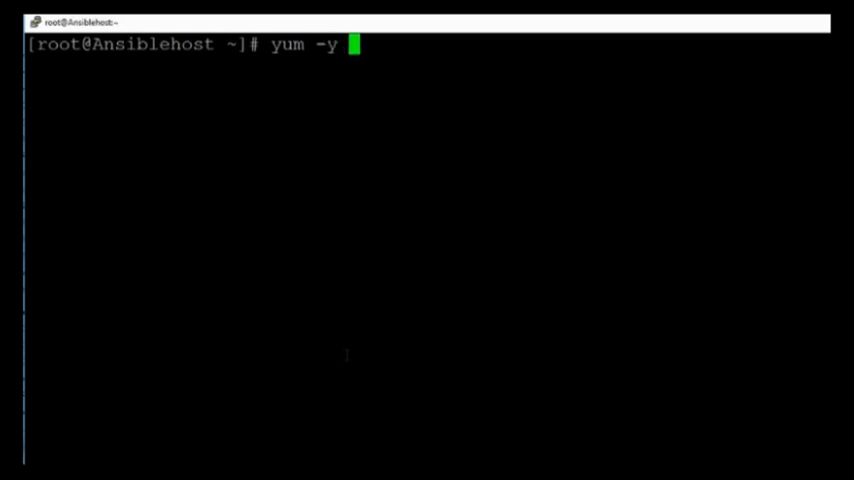
pyautogui.write('in')
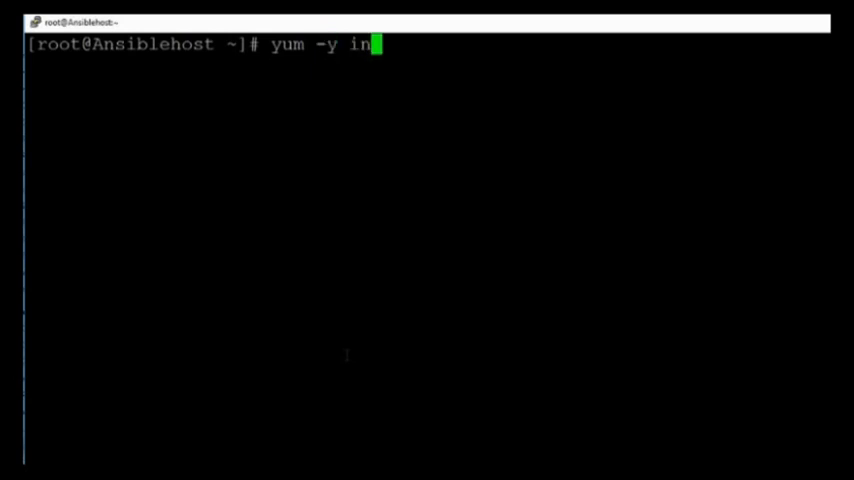
pyautogui.write('stall')
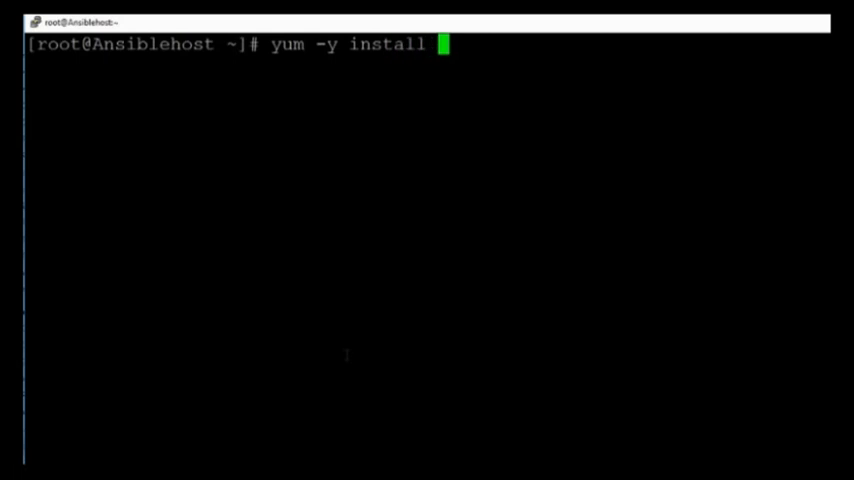
pyautogui.write('e')
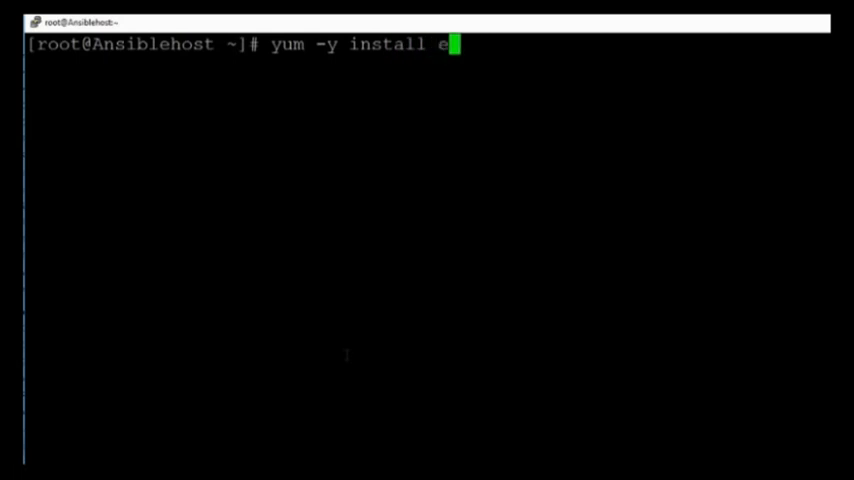
pyautogui.write('pel-')
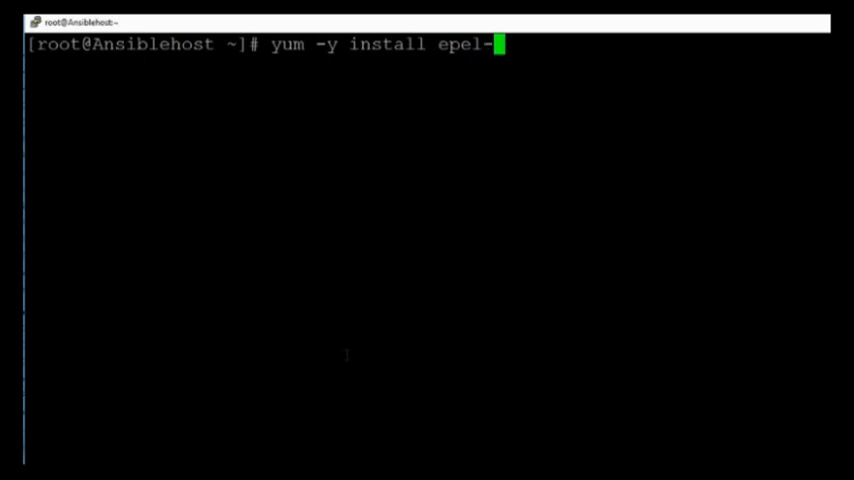
pyautogui.write('rele')
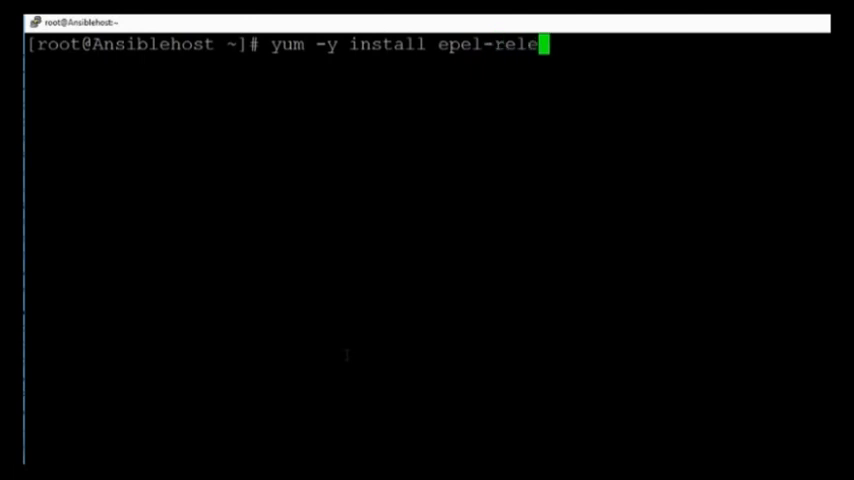
pyautogui.write('ase')
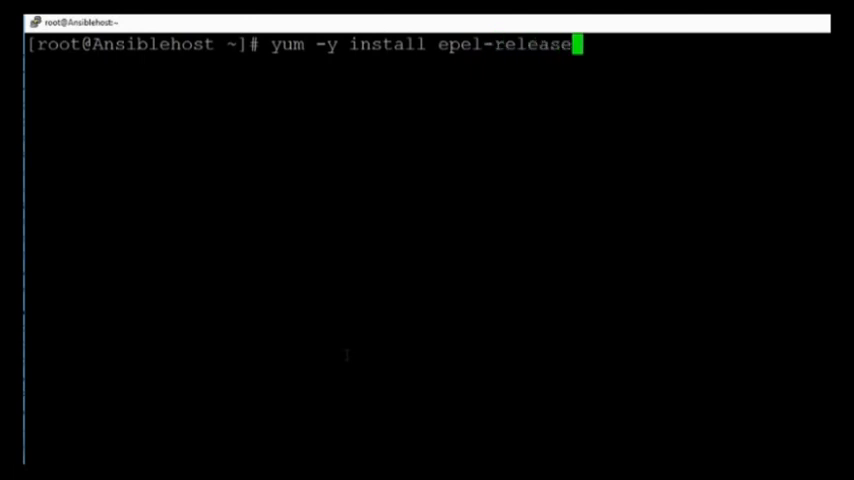
pyautogui.press('Return')
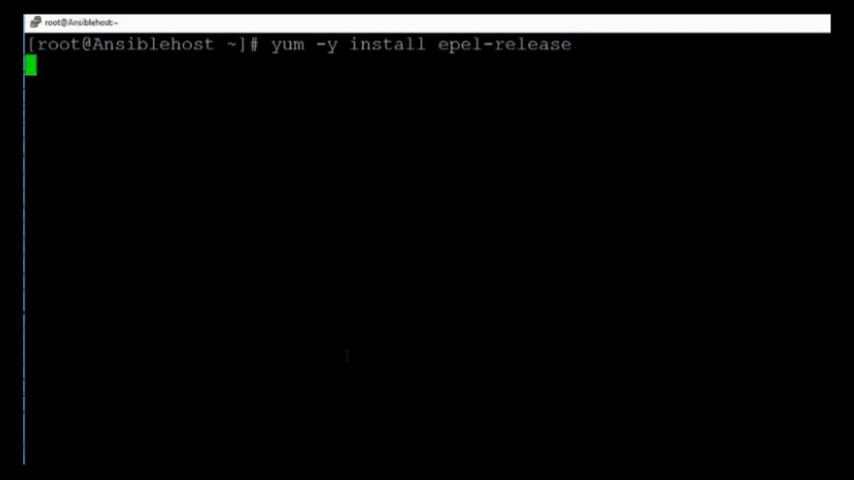
pyautogui.press('Return')
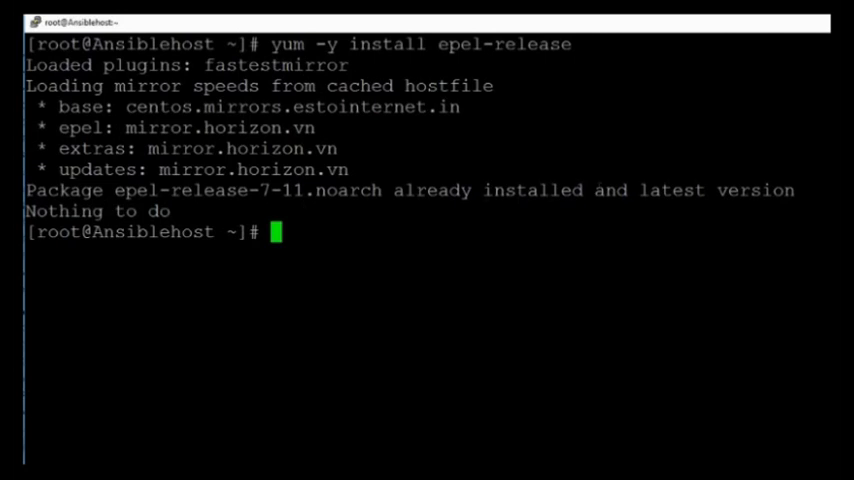
pyautogui.moveTo(328, 190); pyautogui.dragTo(582, 190)
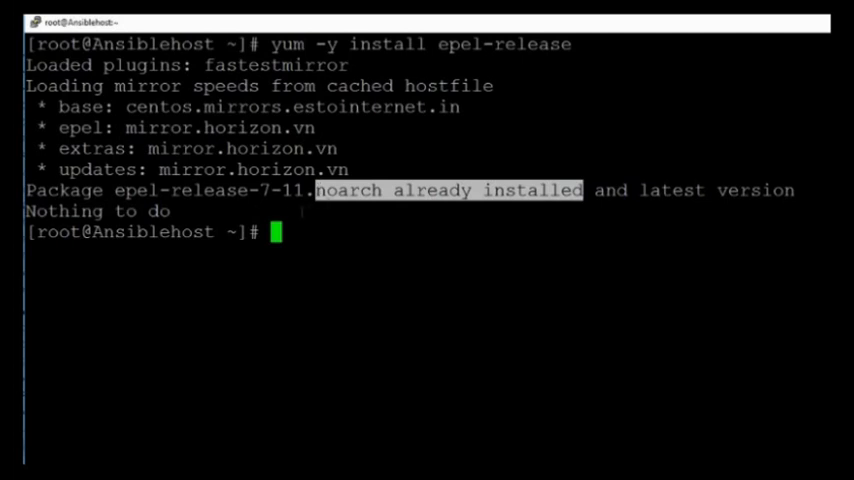
pyautogui.moveTo(144, 334)
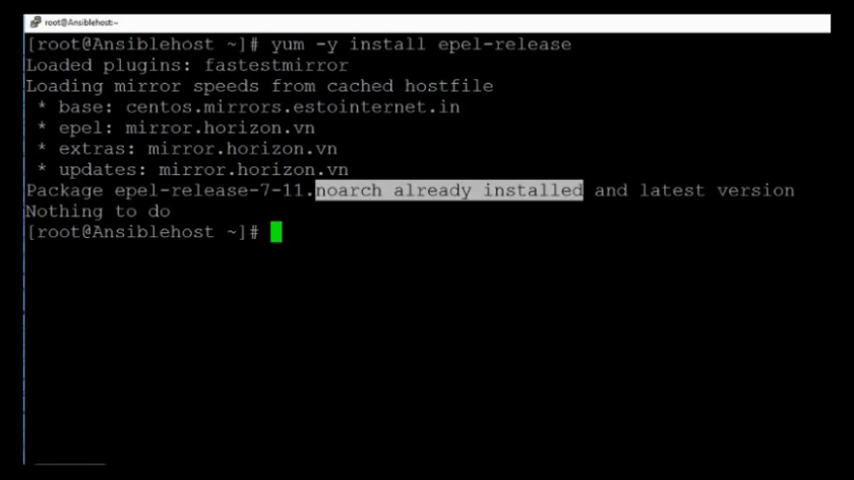
pyautogui.moveTo(327, 237)
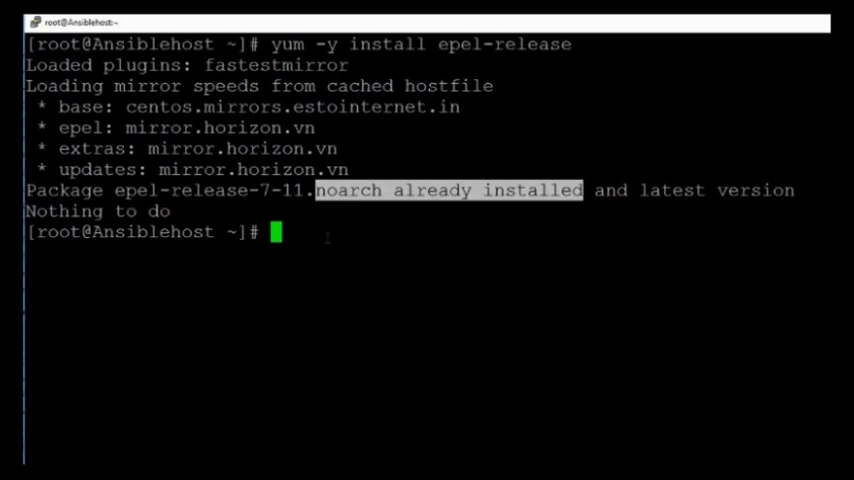
# Clear the terminal screen.
pyautogui.write('cl')
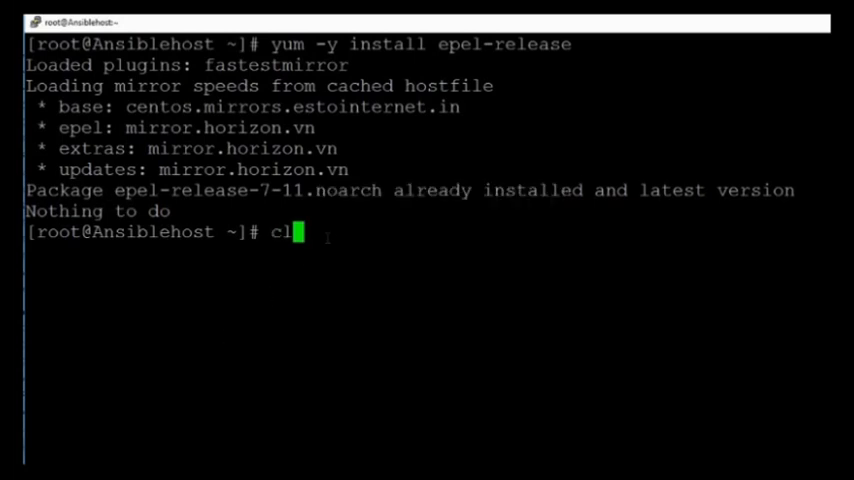
pyautogui.write('ear')
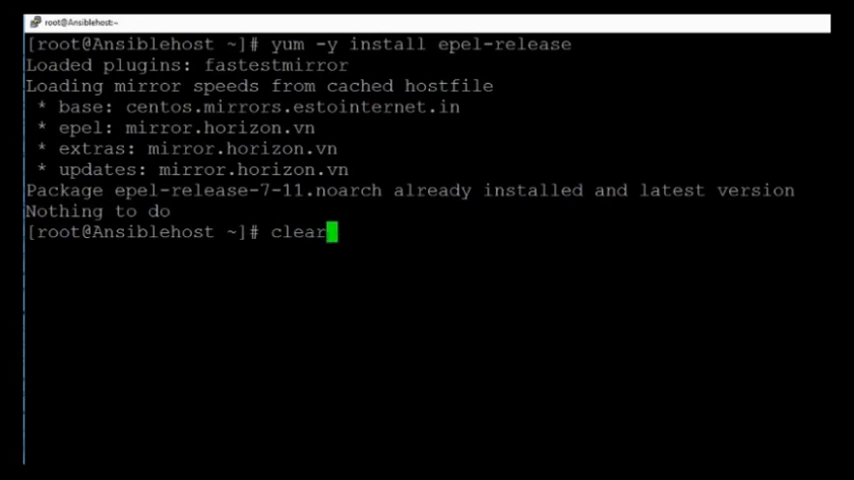
pyautogui.press('Return')
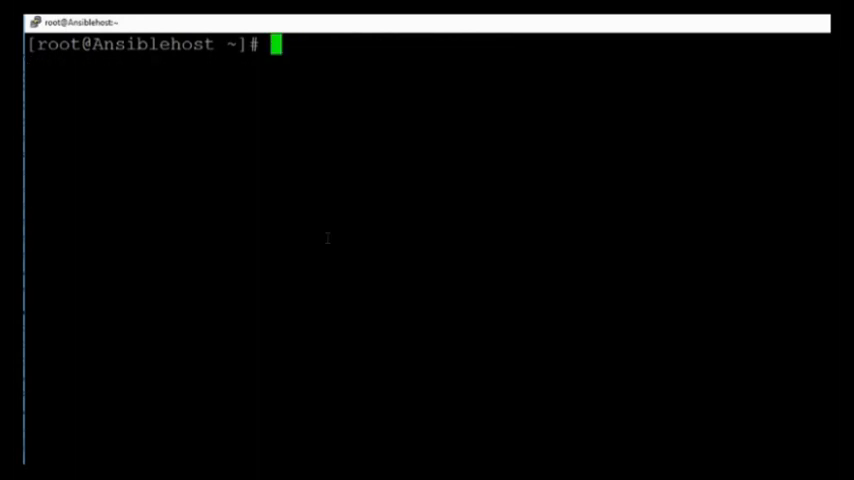
# Generate a new passphrase-less RSA key pair with ssh-keygen, overwriting the existing key.
pyautogui.write('ssh')
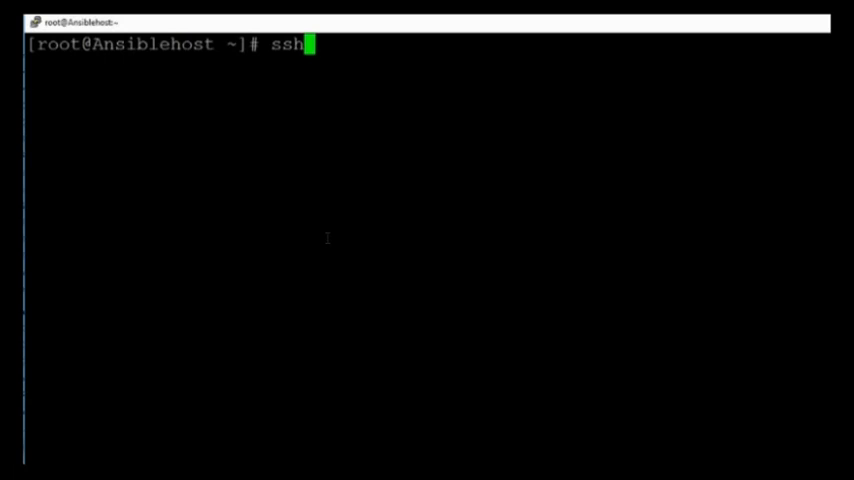
pyautogui.write('-keyg')
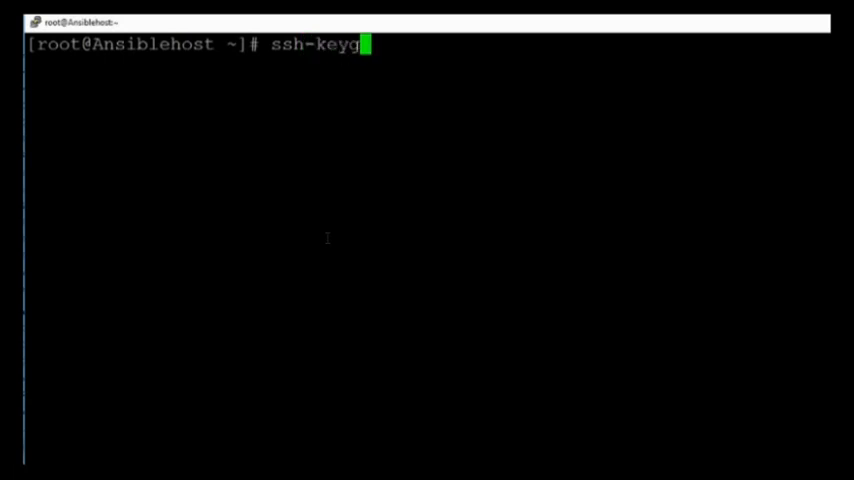
pyautogui.write('en')
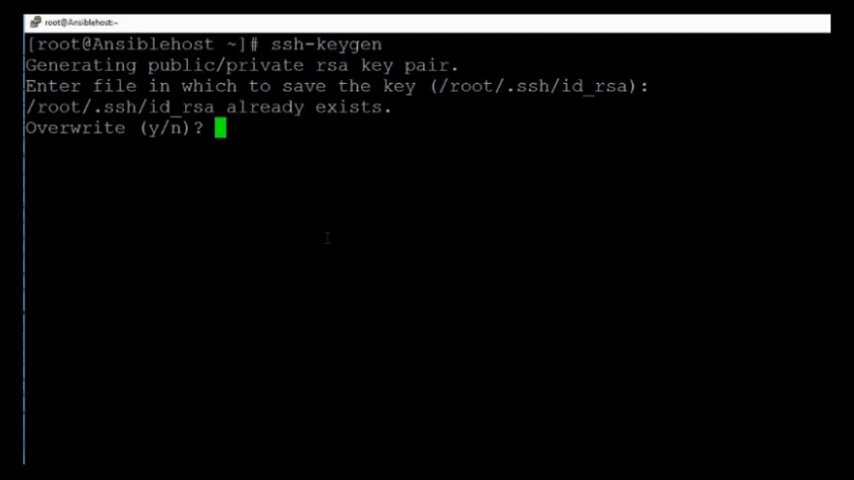
pyautogui.write('y')
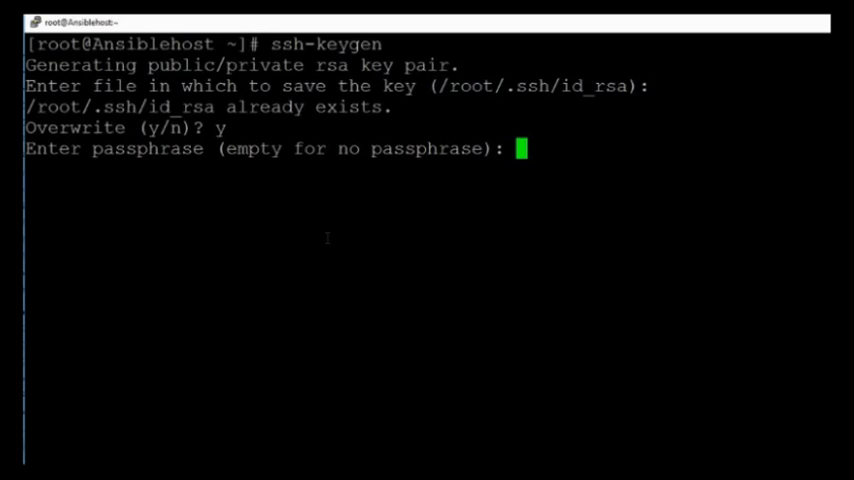
pyautogui.press('Return')
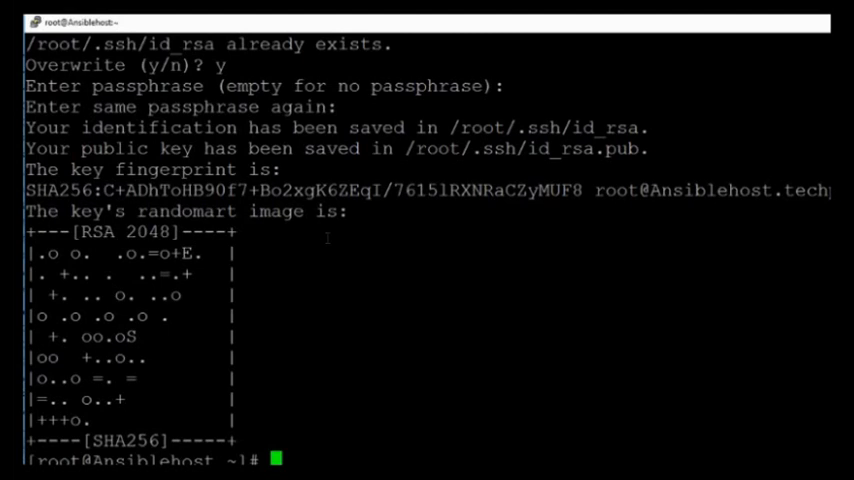
pyautogui.write('ssh-copy-id -i root@192.168.144.130')
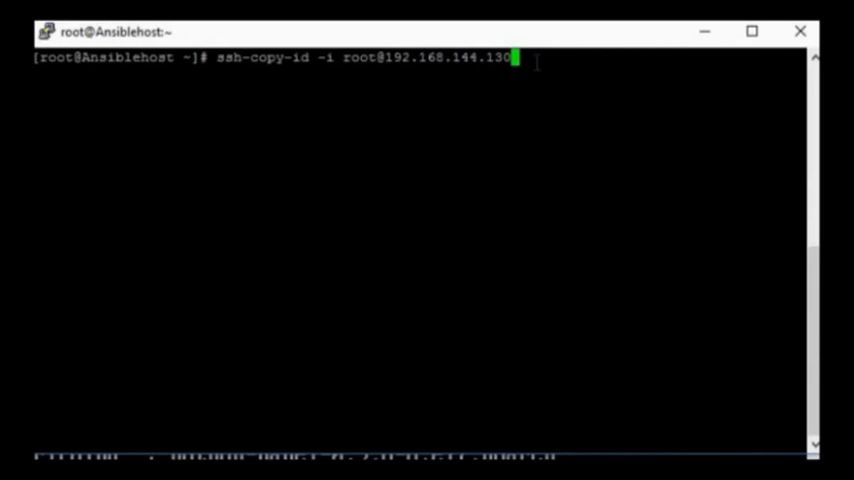
pyautogui.press('Return')
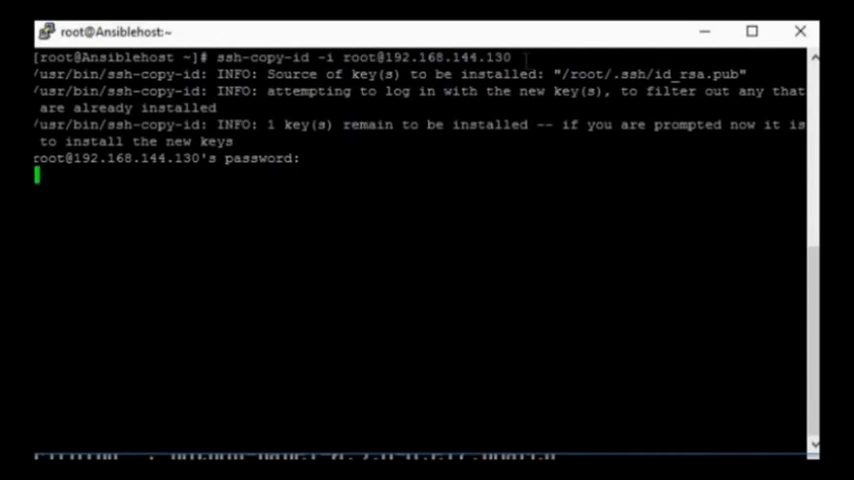
pyautogui.press('Return')
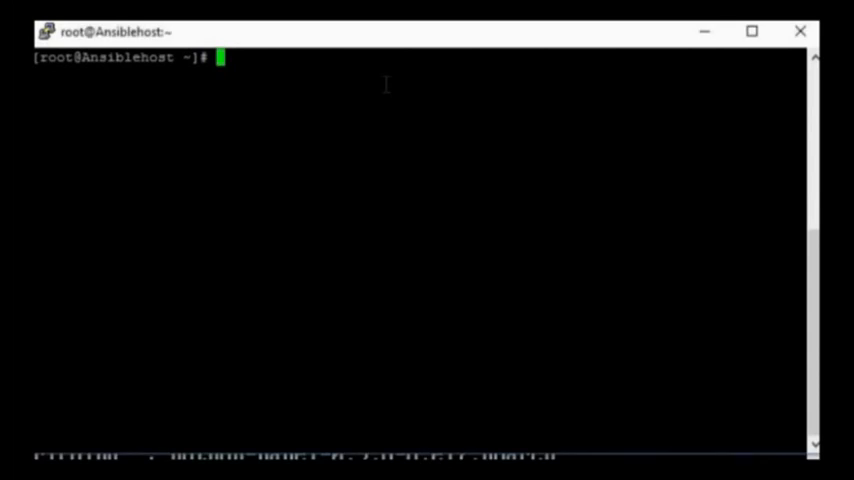
pyautogui.write('ssh root@192.168.144.130')
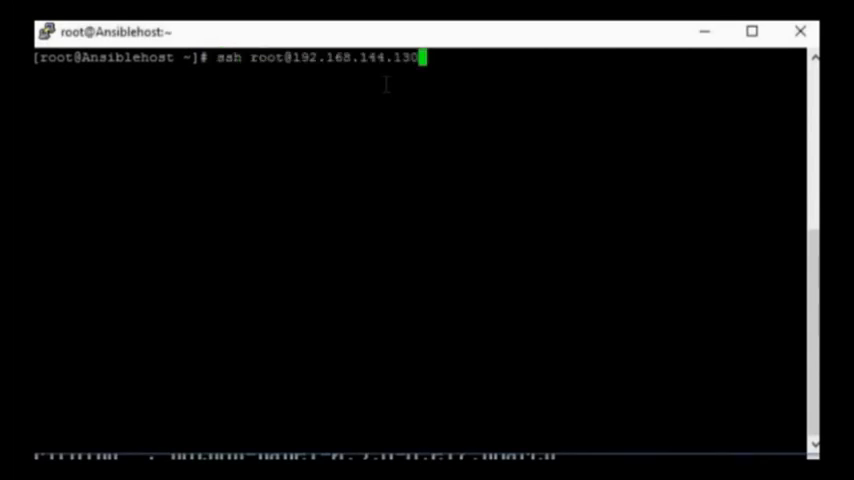
pyautogui.press('Return')
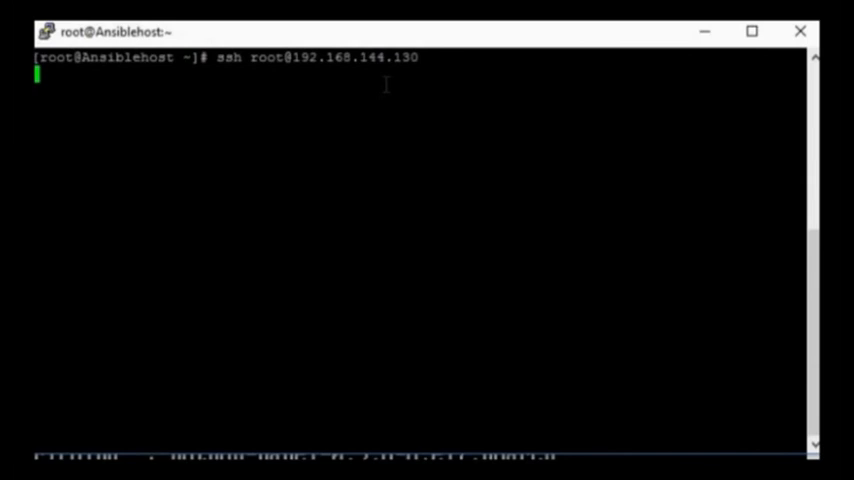
pyautogui.press('Return')
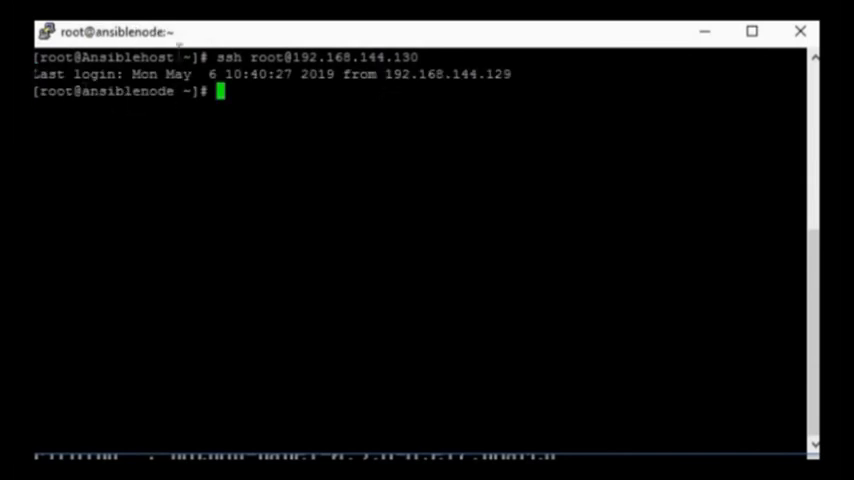
pyautogui.doubleClick(128, 57)
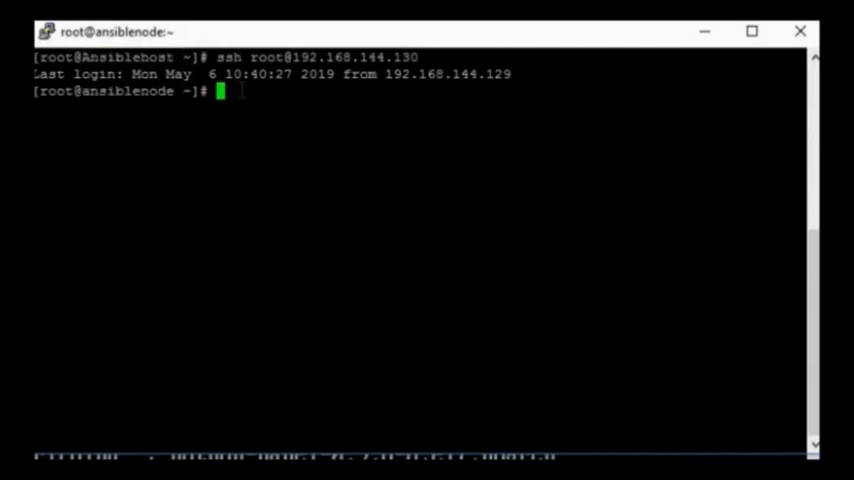
pyautogui.write('hostname')
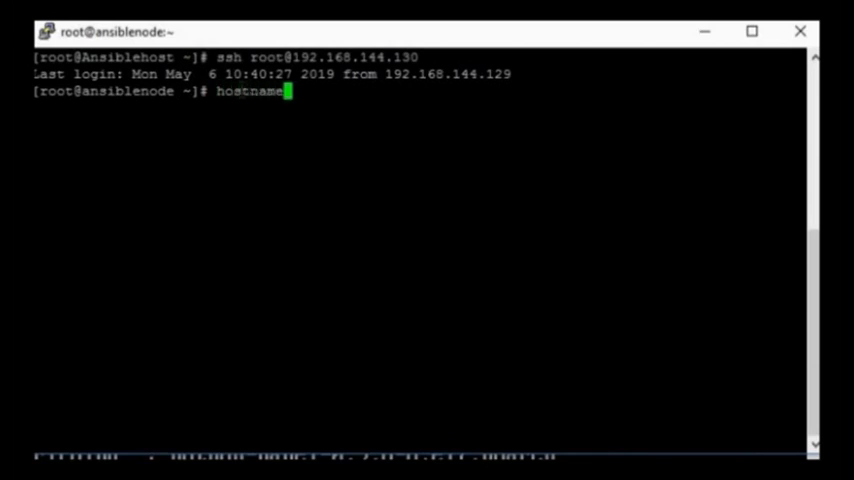
pyautogui.press('Return')
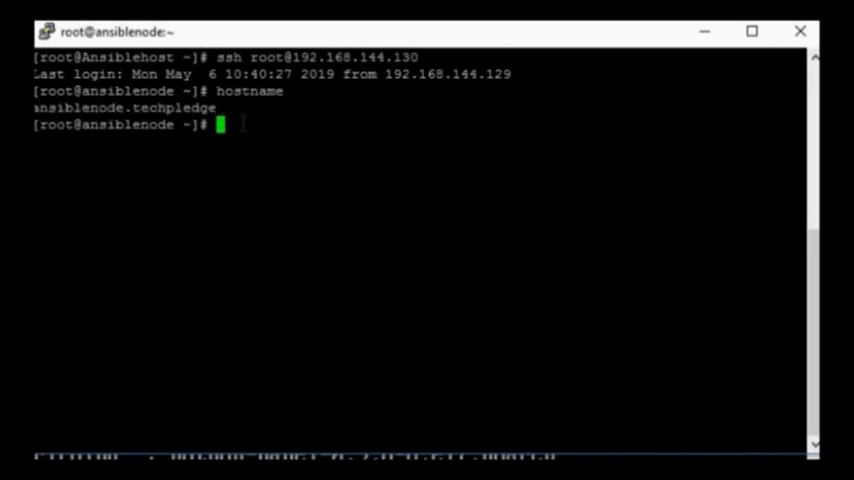
pyautogui.write('host')
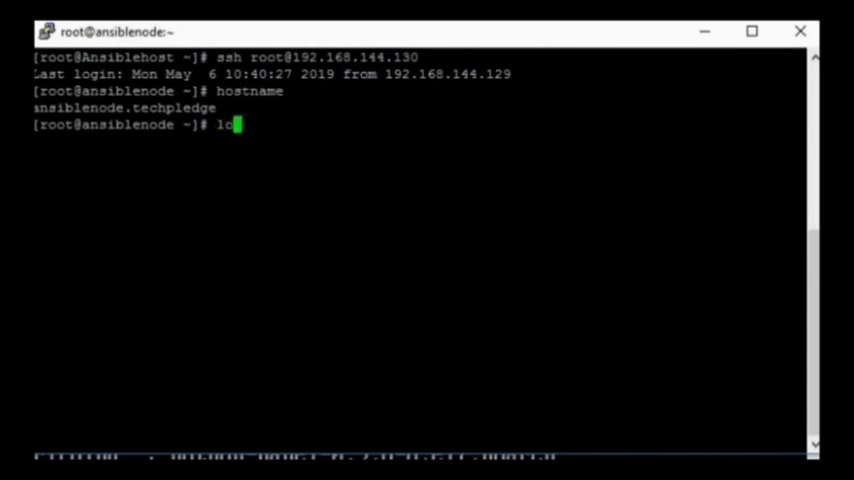
pyautogui.write('gout')
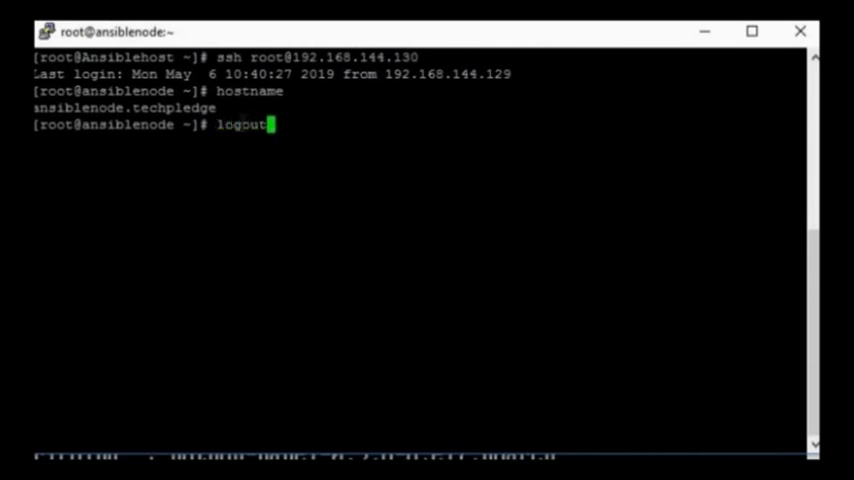
pyautogui.press('Return')
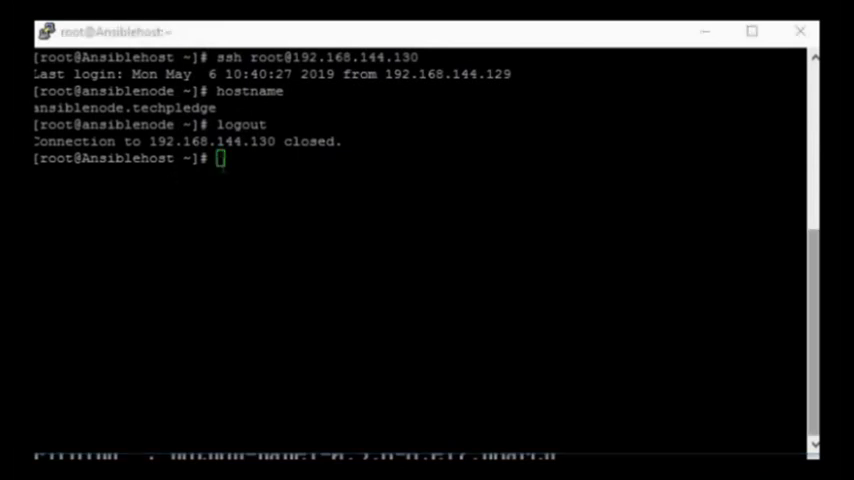
# Install Ansible with sudo yum and confirm ansible --version reports 2.7.10.
pyautogui.write('sudo yum install ansible -y')
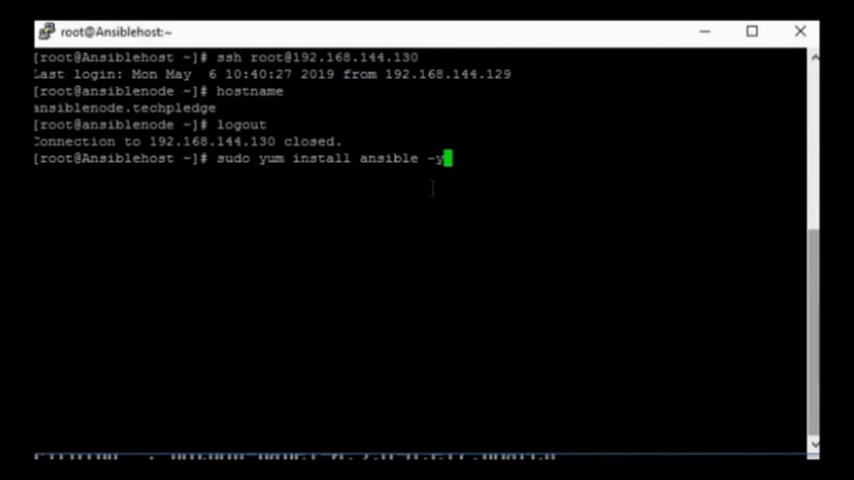
pyautogui.moveTo(465, 197)
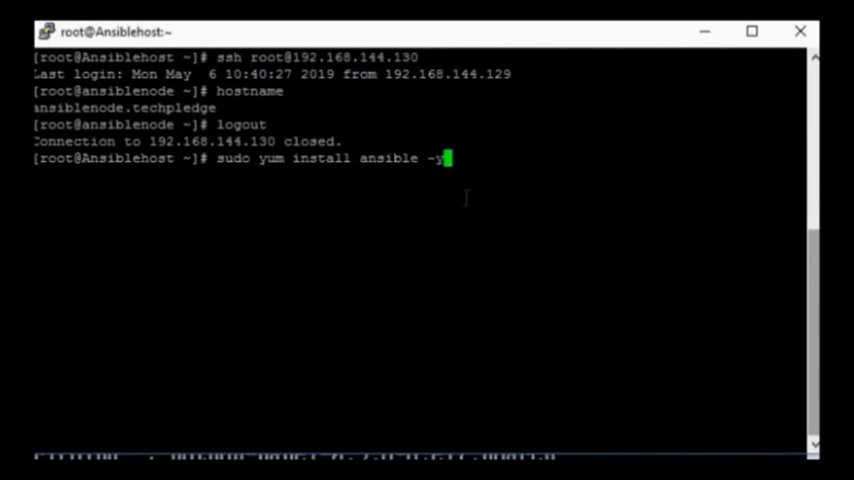
pyautogui.moveTo(430, 188)
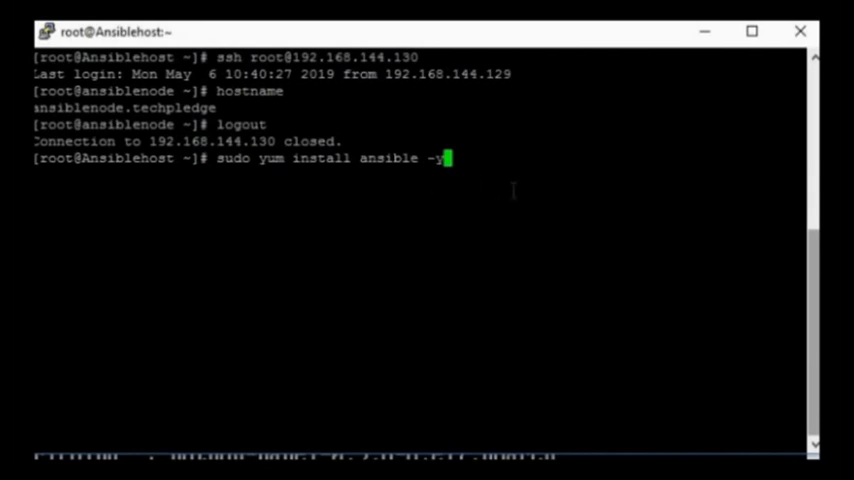
pyautogui.press('Return')
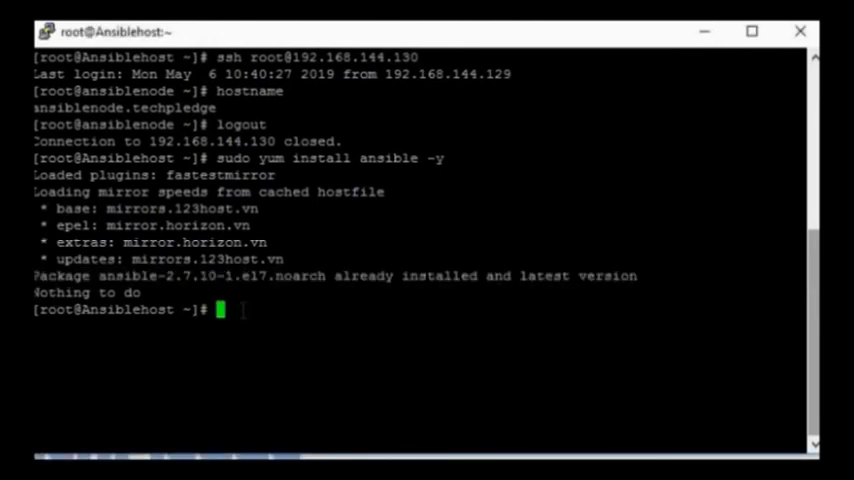
pyautogui.write('Ansible --version')
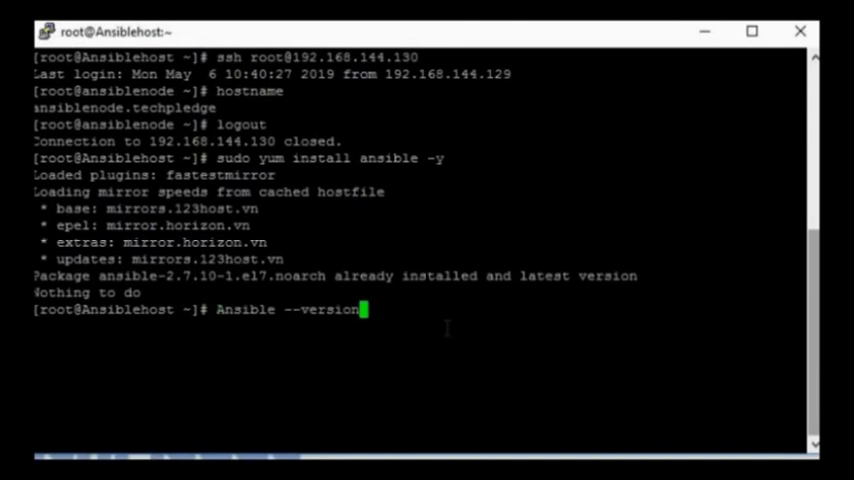
pyautogui.press('Return')
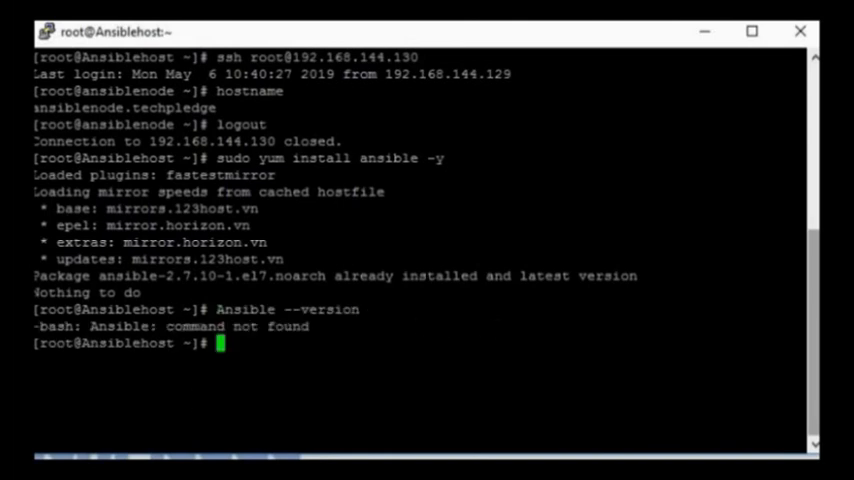
pyautogui.write('Ansible --version')
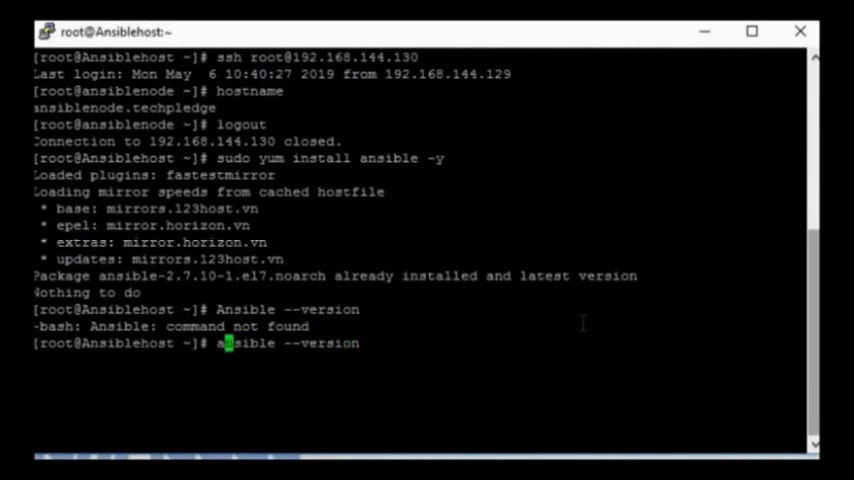
pyautogui.press('Return')
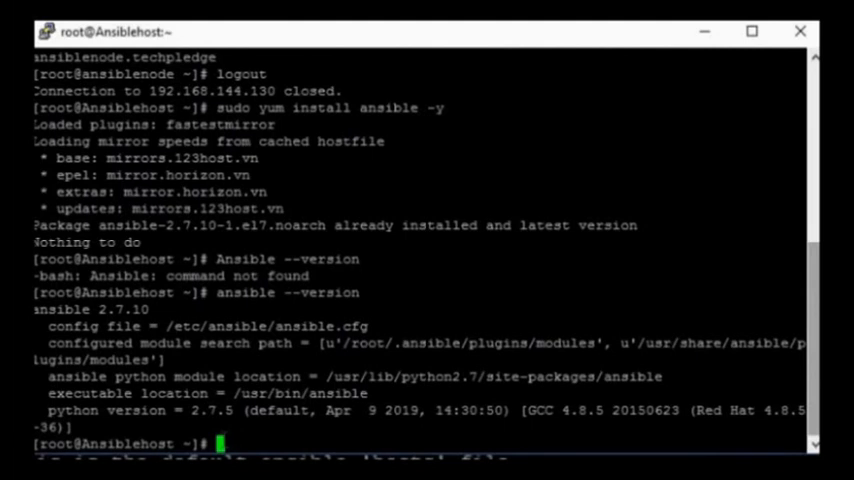
pyautogui.write('c')
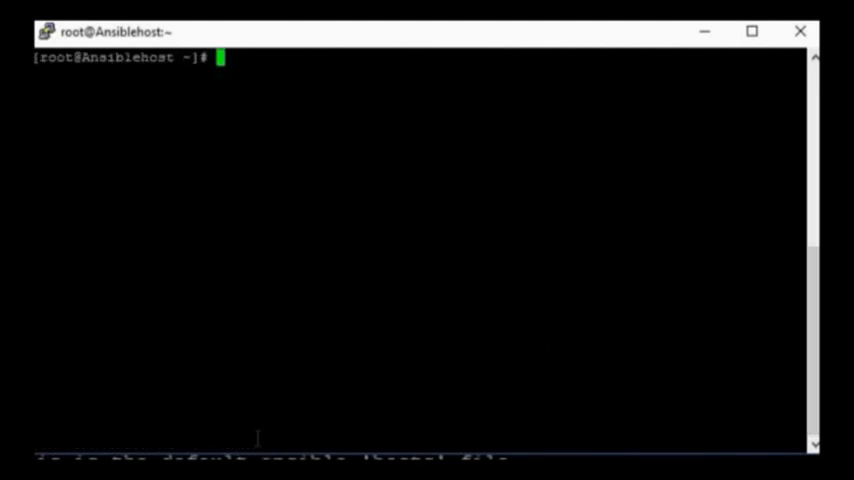
# Edit /etc/ansible/hosts in vi to add [testserver] 192.168.144.130, then save and quit.
pyautogui.write('sudo vi /etc/ansible/hosts')
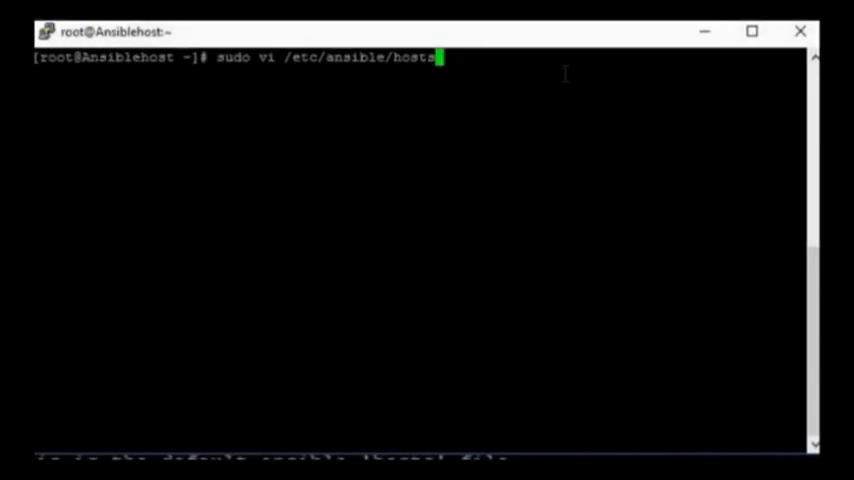
pyautogui.press('Return')
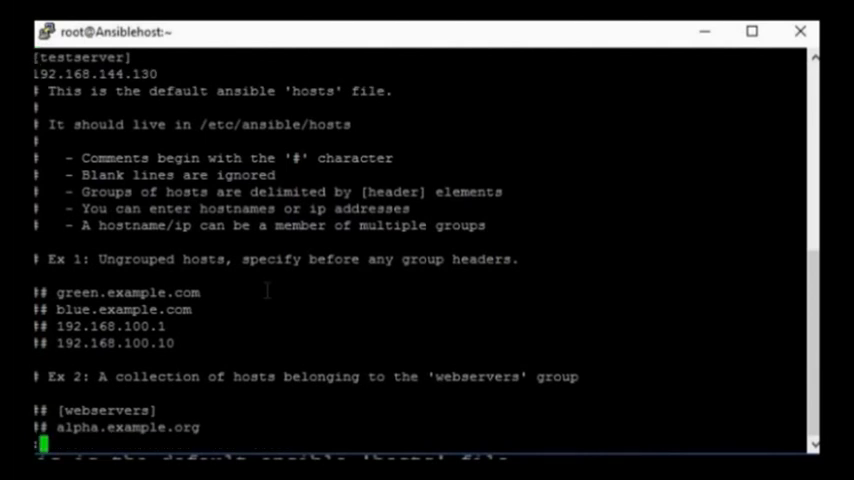
pyautogui.write(':wq')
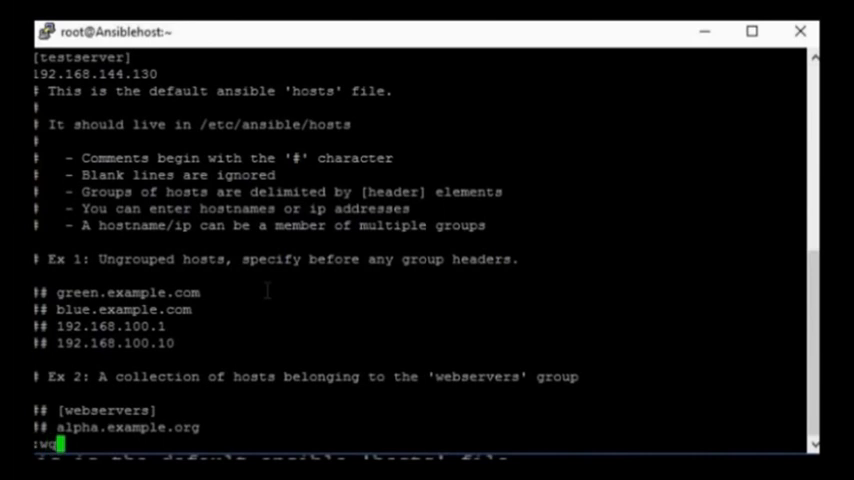
pyautogui.press('Return')
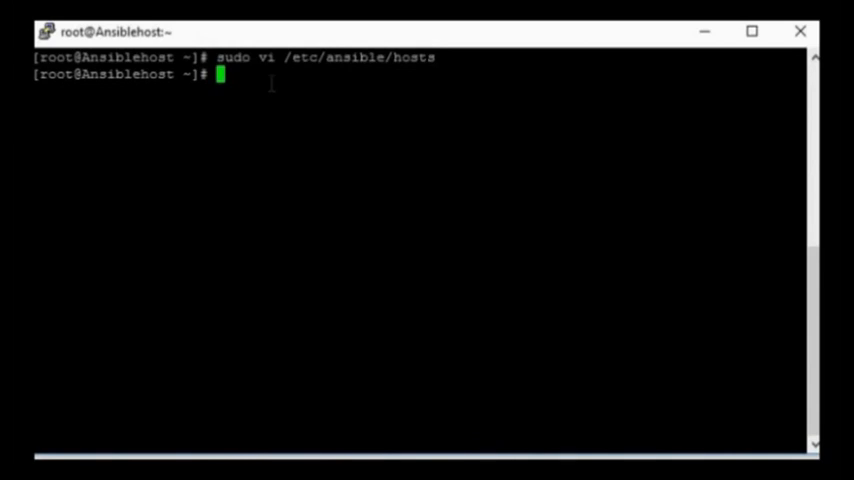
# Ping testserver with Ansible, get pong from 192.168.144.130, and begin a df -h ad-hoc command.
pyautogui.write('ansible -m ping testserver')
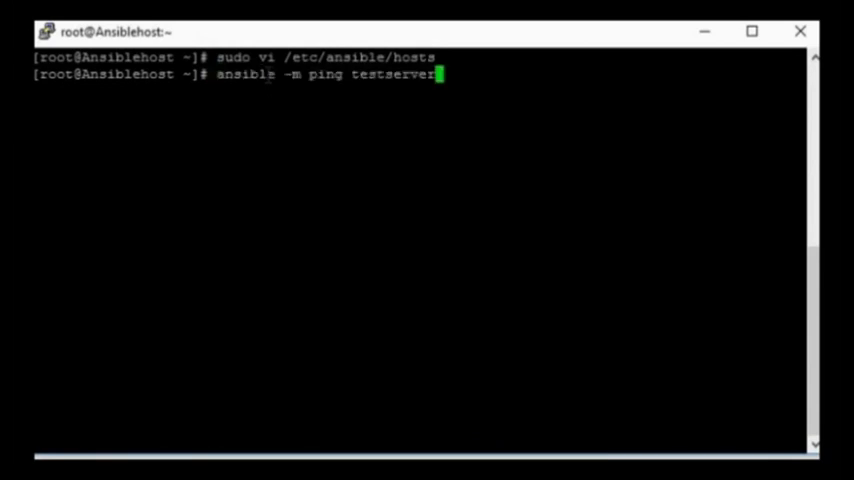
pyautogui.moveTo(623, 97)
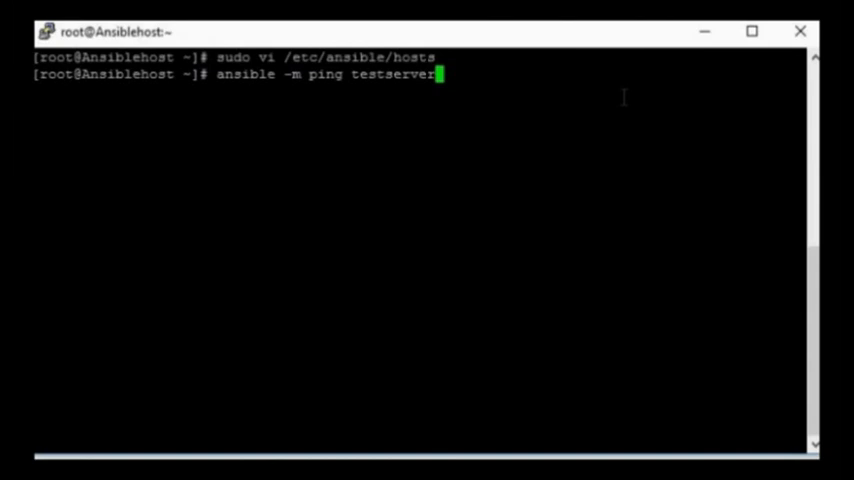
pyautogui.press('Return')
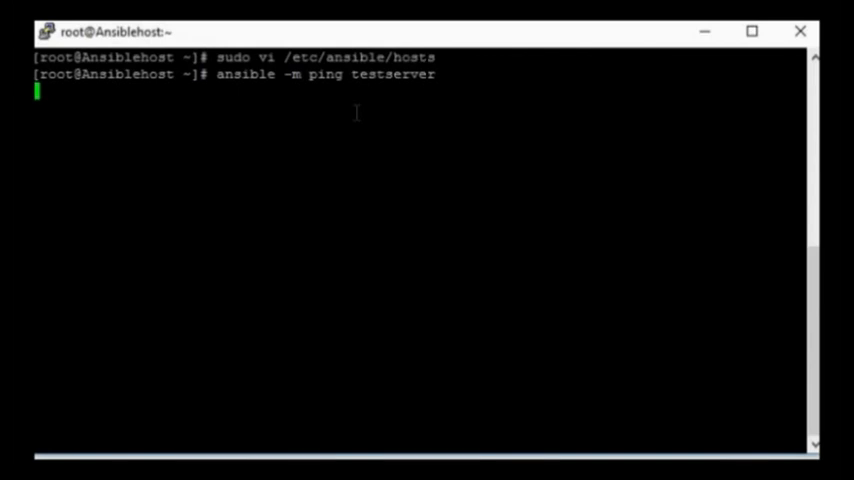
pyautogui.press('Return')
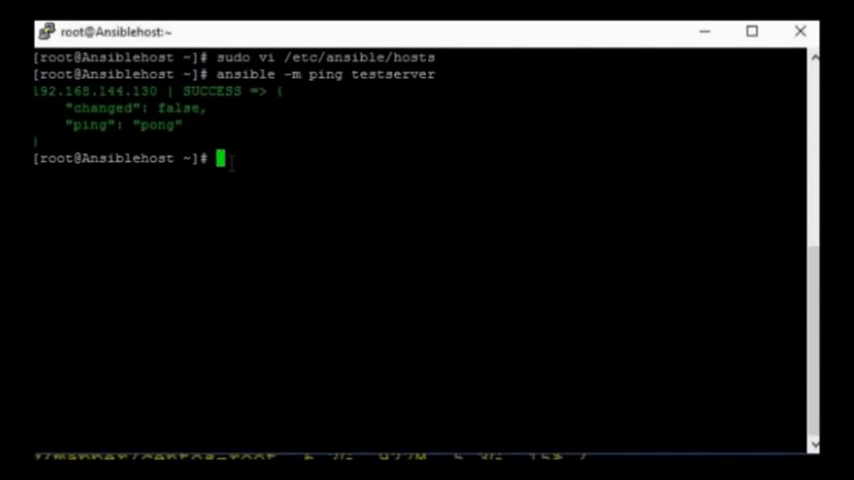
pyautogui.write('ansible -m command -a "df -h" testserver')
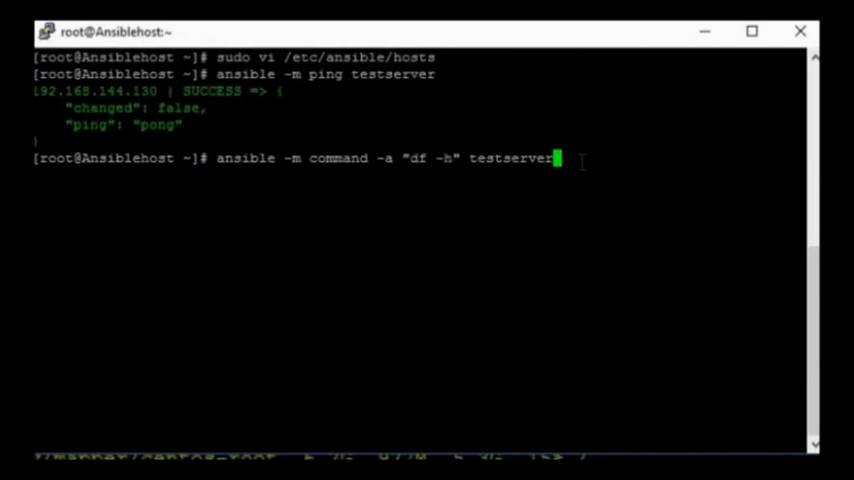
# Show testserver's disk usage (df -h) and memory (free -mt) with ad-hoc commands.
pyautogui.press('Return')
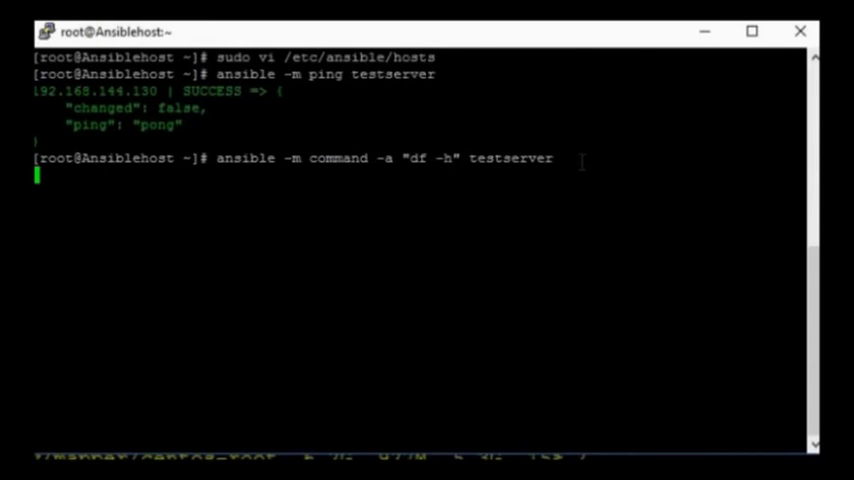
pyautogui.press('Return')
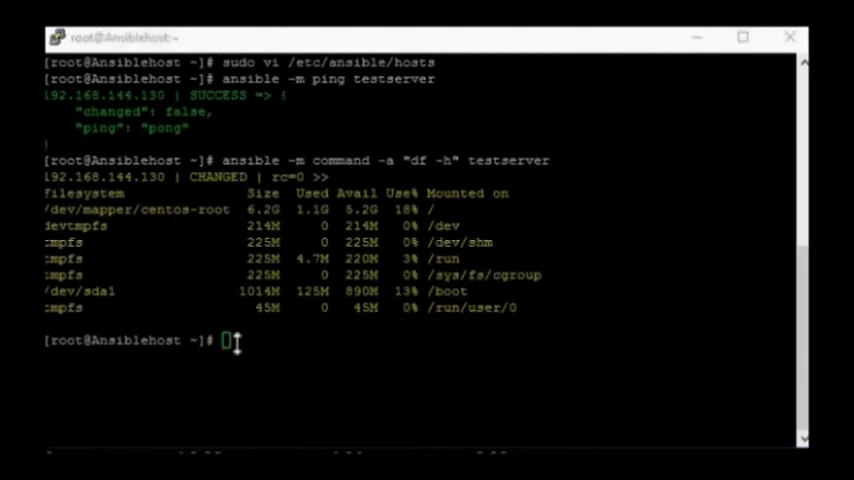
pyautogui.write('ansible -m command -a "free -mt" testserver')
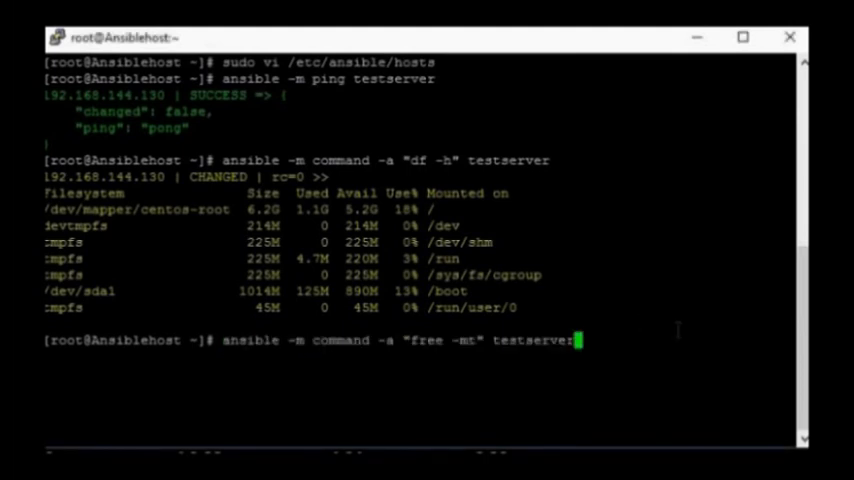
pyautogui.press('Return')
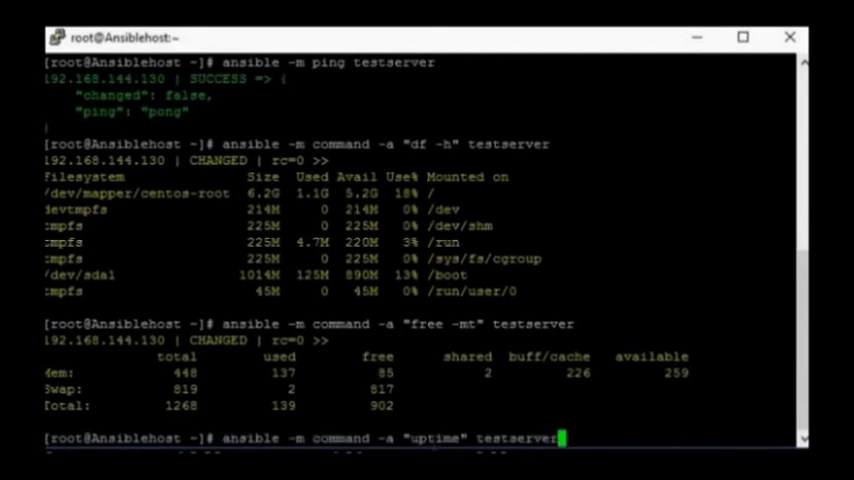
# Show testserver's uptime and architecture (arch) with ad-hoc commands.
pyautogui.doubleClick(438, 438)
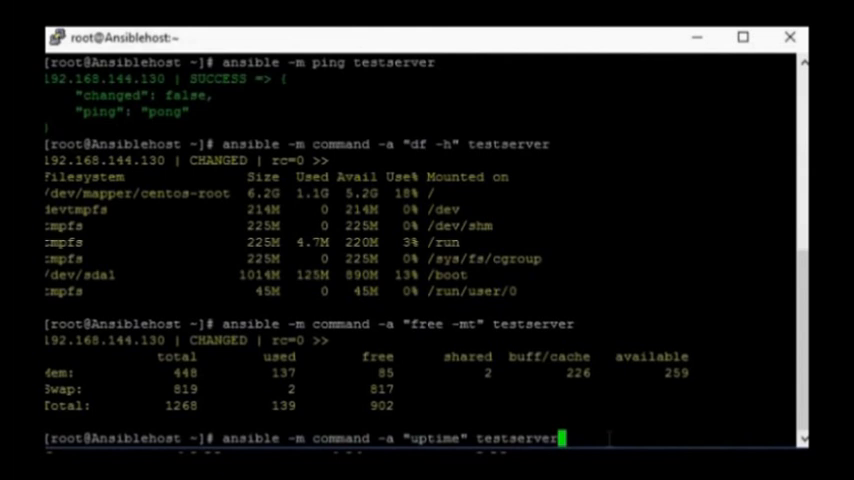
pyautogui.press('Return')
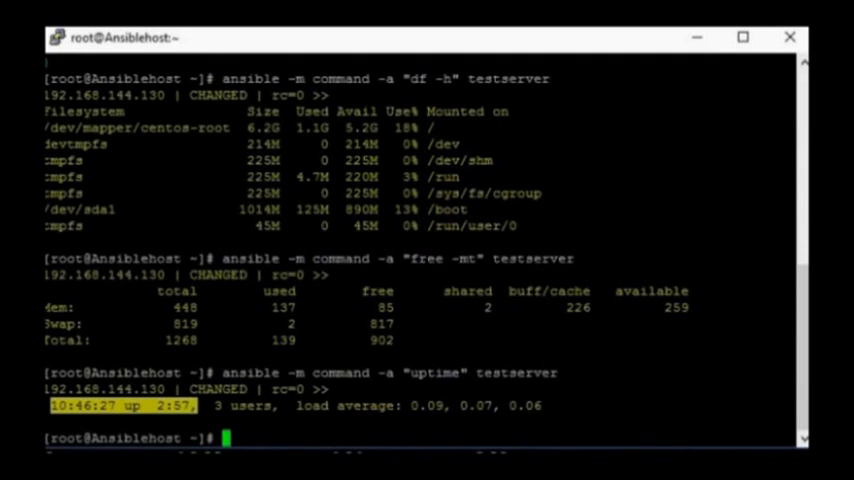
pyautogui.write('ansible -m command -a "arch" testserver')
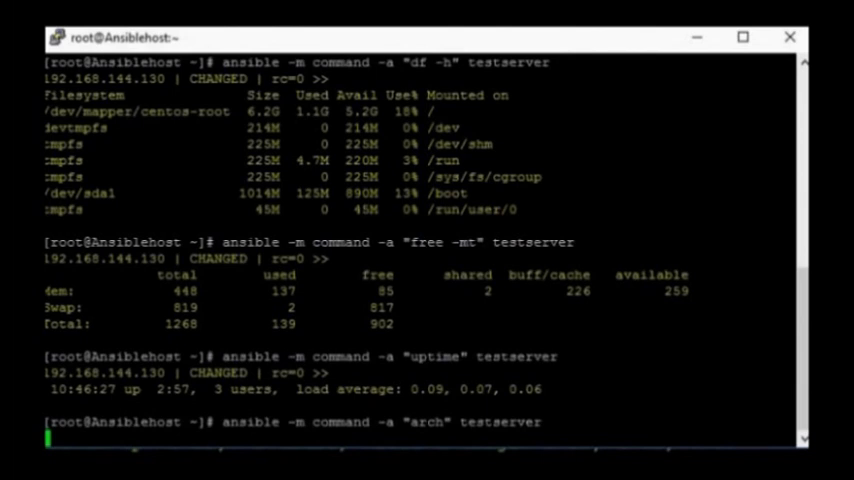
pyautogui.press('Return')
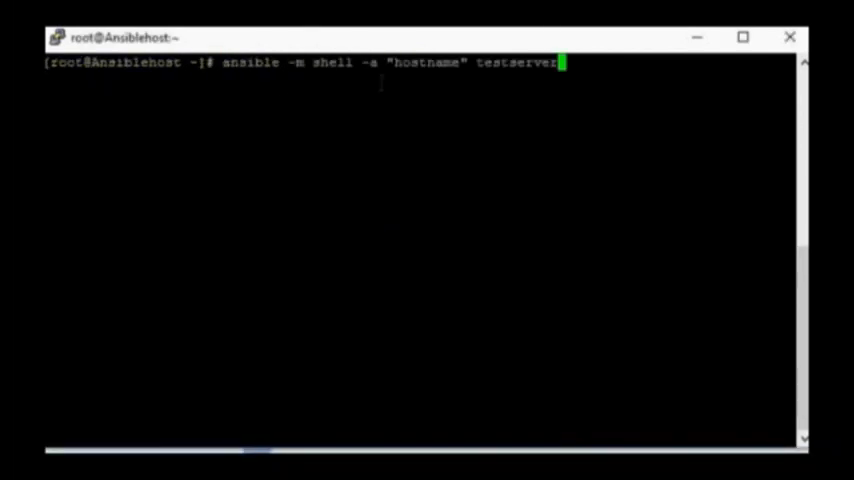
# Run the shell-module hostname command on testserver, returning ansiblenode.techpledge.
pyautogui.press('Return')
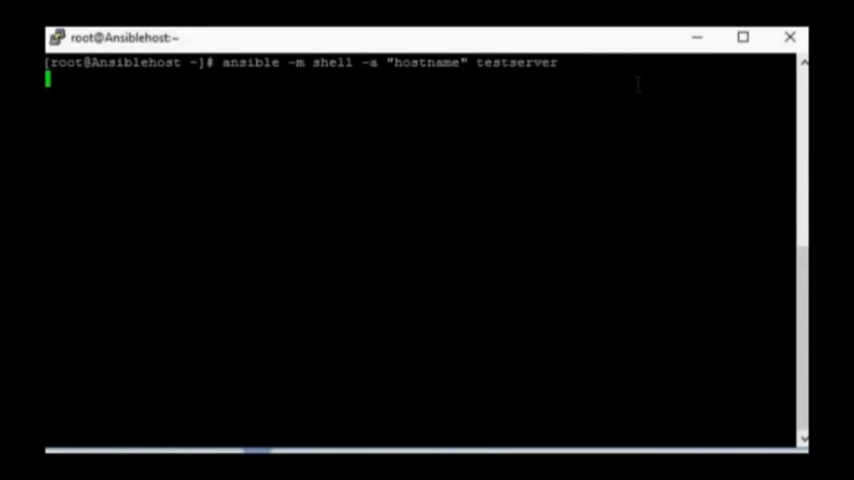
pyautogui.press('Return')
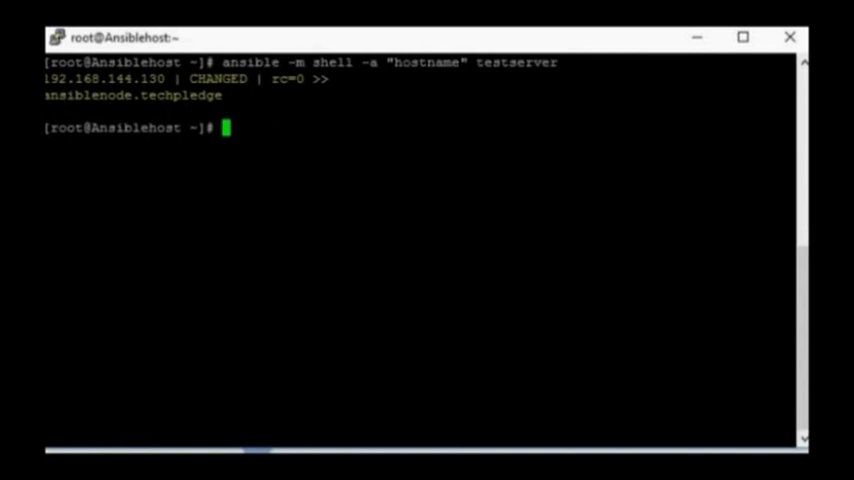
# Edit nginx.yml in vi to write the playbook.
pyautogui.write('vi nginx.yml')
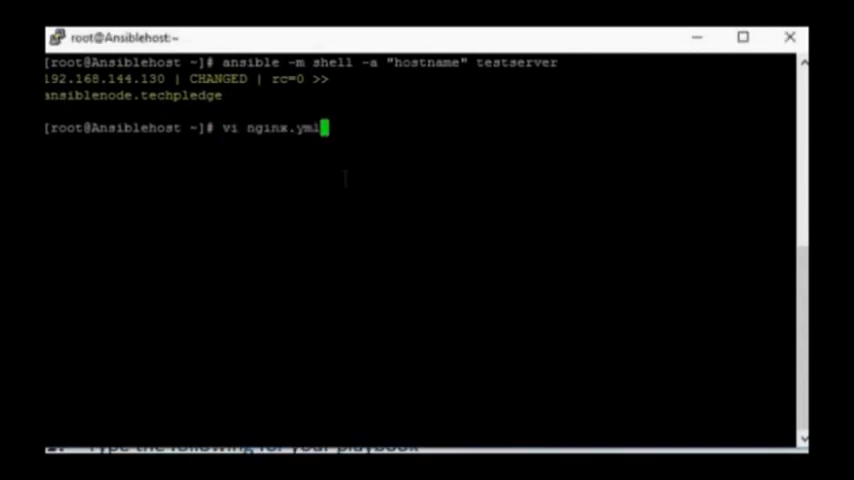
pyautogui.moveTo(358, 167)
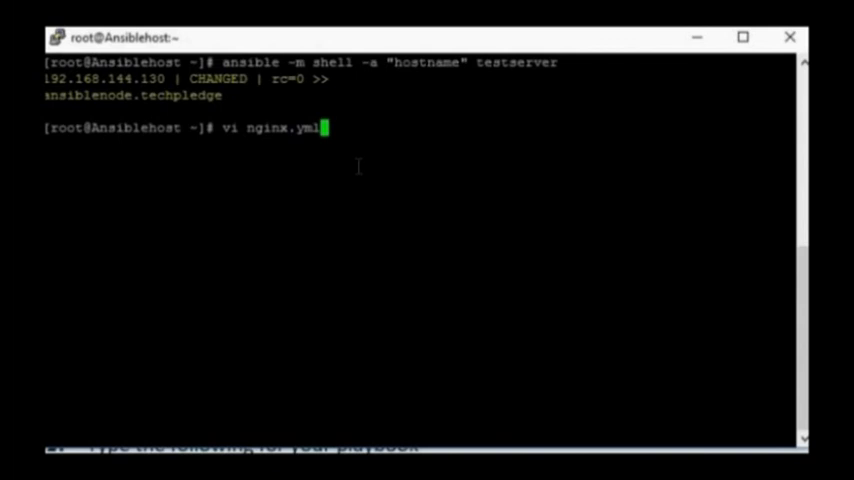
pyautogui.press('Return')
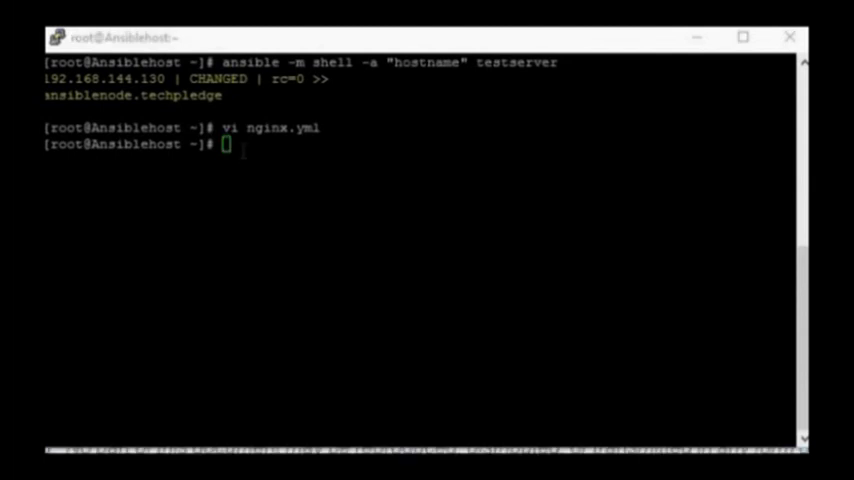
# Run ansible-playbook nginx.yml after fixing the capital A, finishing ok=4, failed=0.
pyautogui.write('Ansible-playbook nginx.yml')
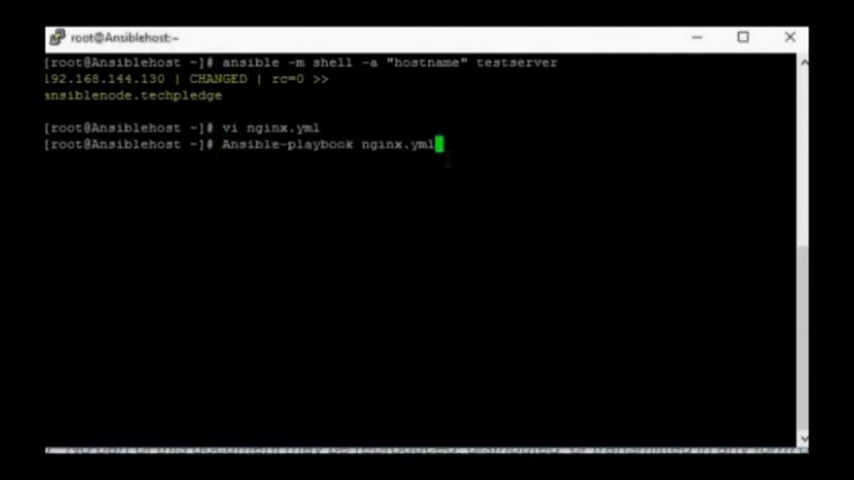
pyautogui.press('Return')
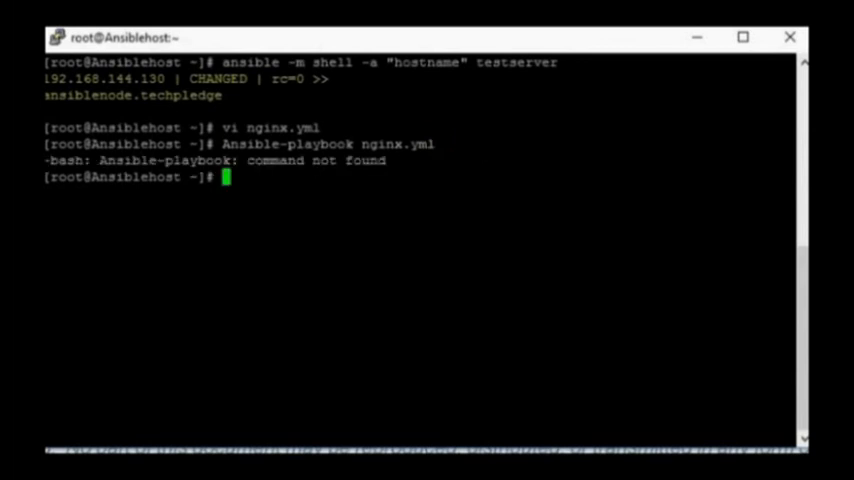
pyautogui.write('Ansible-playbook nginx.yml')
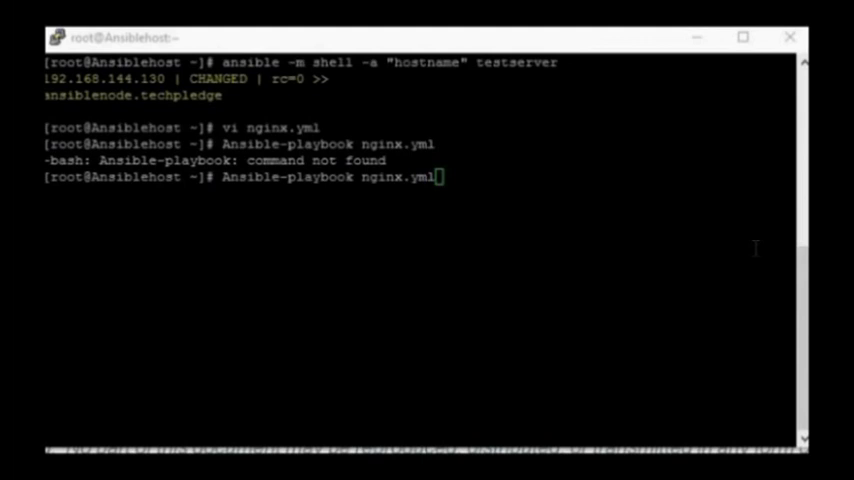
pyautogui.moveTo(550, 170)
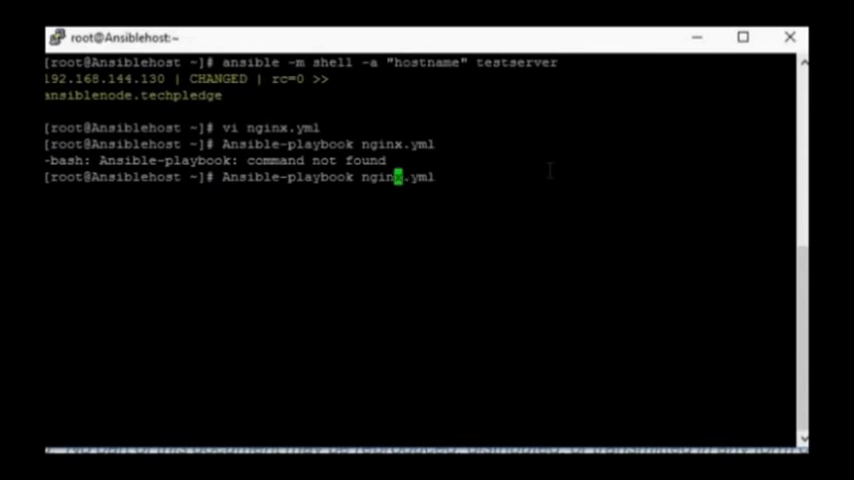
pyautogui.press('Home')
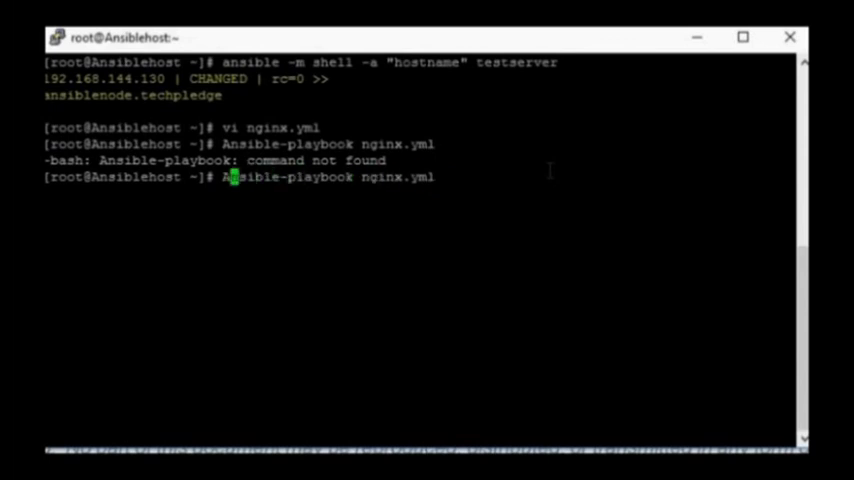
pyautogui.press('Return')
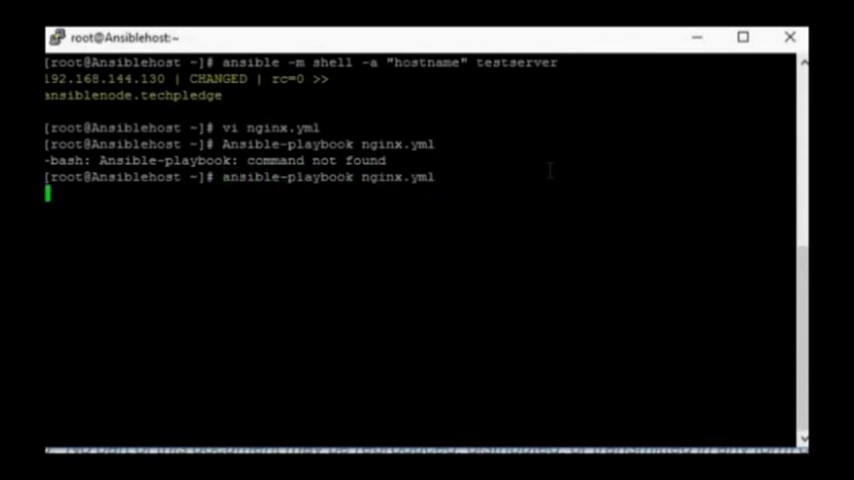
pyautogui.moveTo(328, 204)
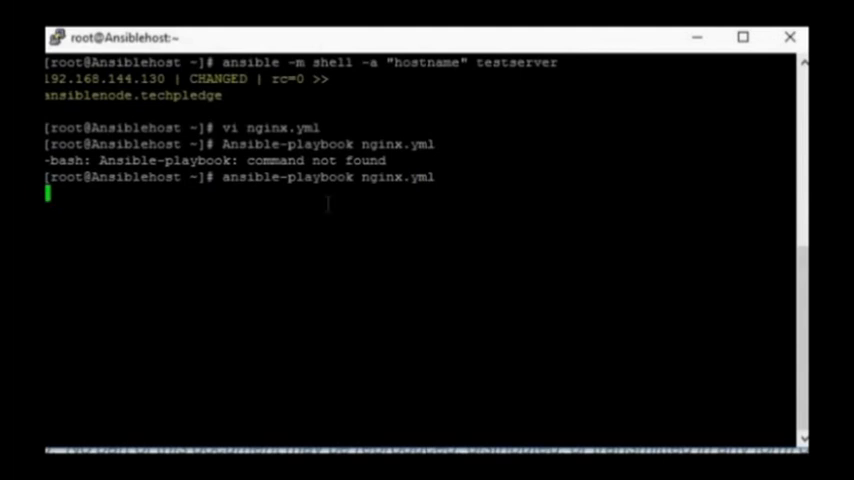
pyautogui.press('Return')
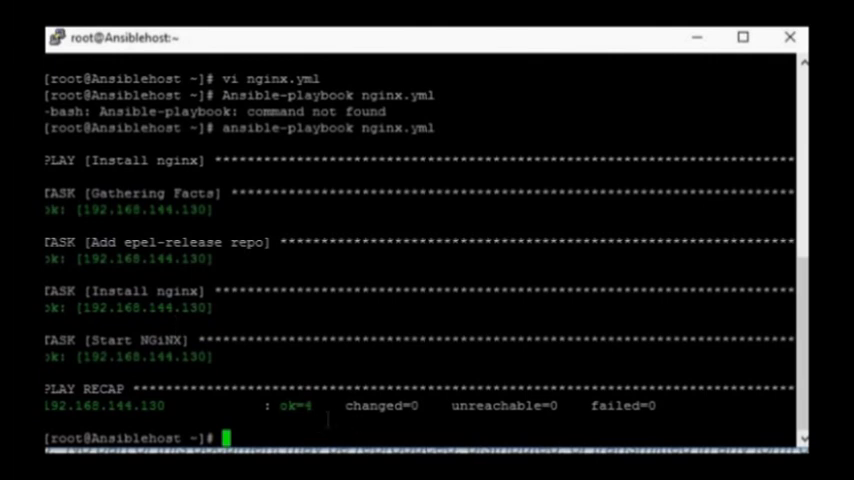
pyautogui.doubleClick(300, 405)
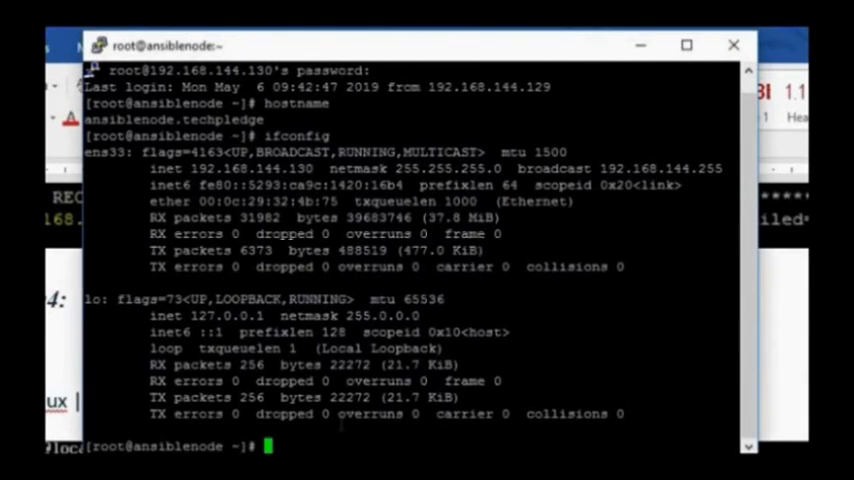
# On ansiblenode, clear the screen and list nginx processes, showing master and workers running.
pyautogui.write('clear')
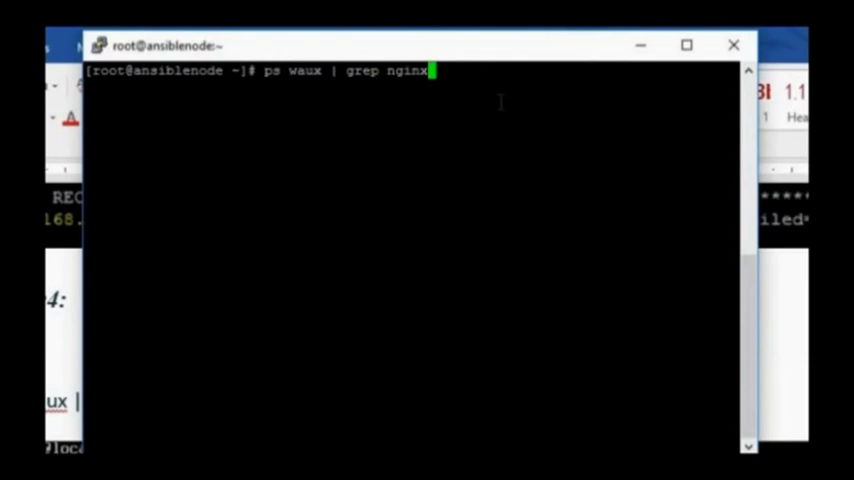
pyautogui.press('Return')
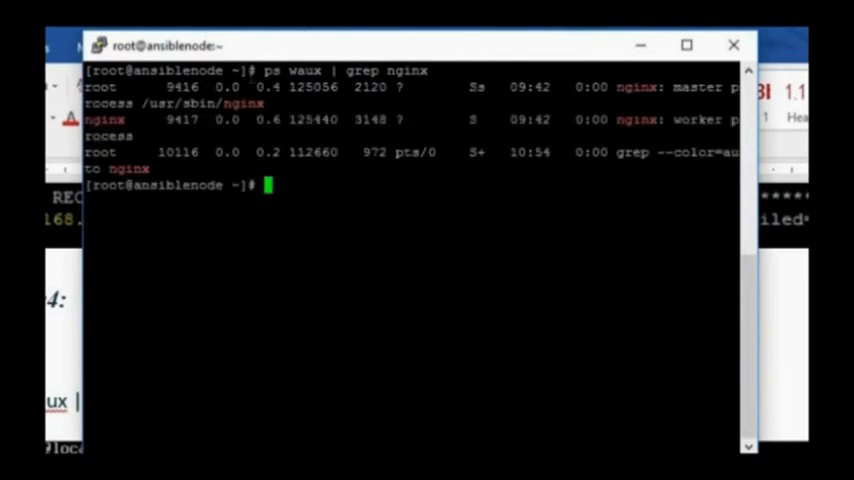
pyautogui.moveTo(333, 208)
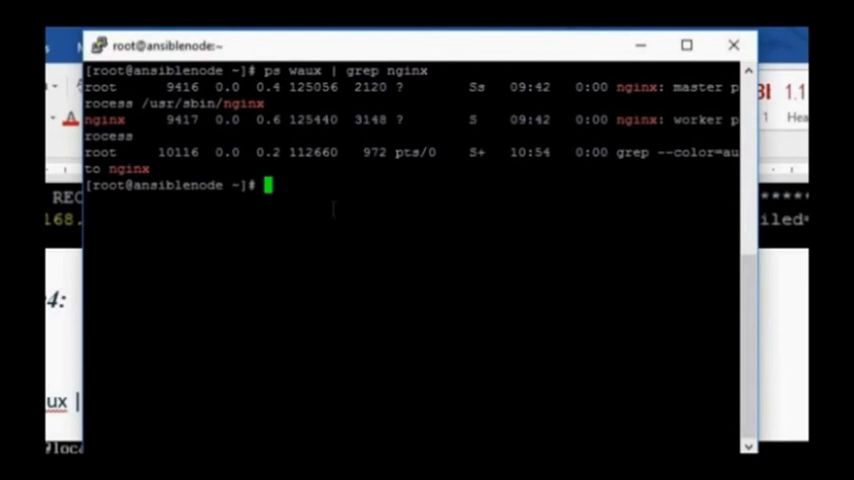